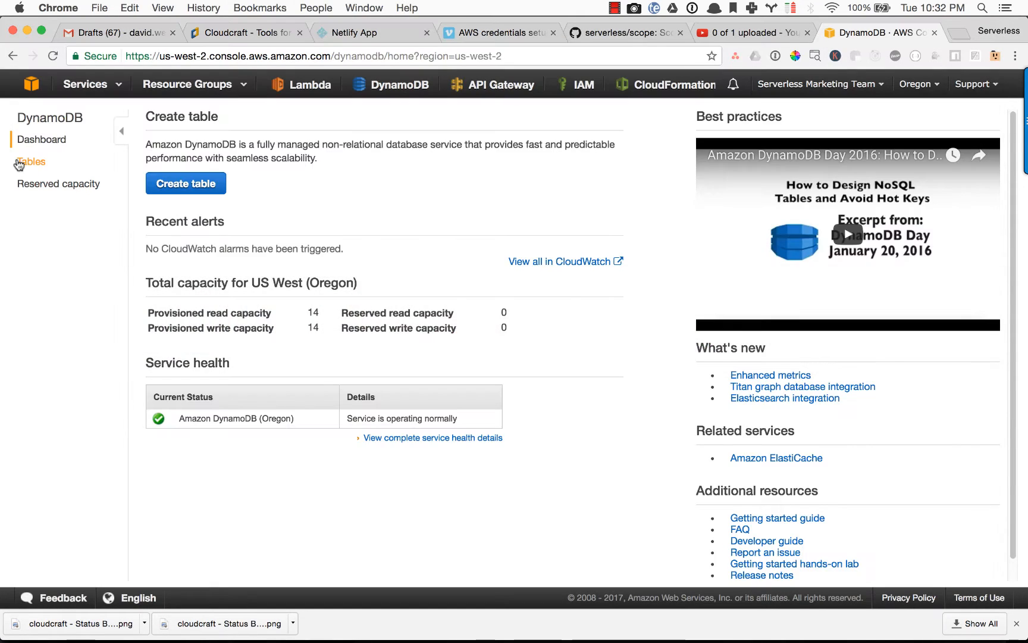
- View the items of the scope-prod-open-items table from the DynamoDB Tables list
left_click(31, 162)
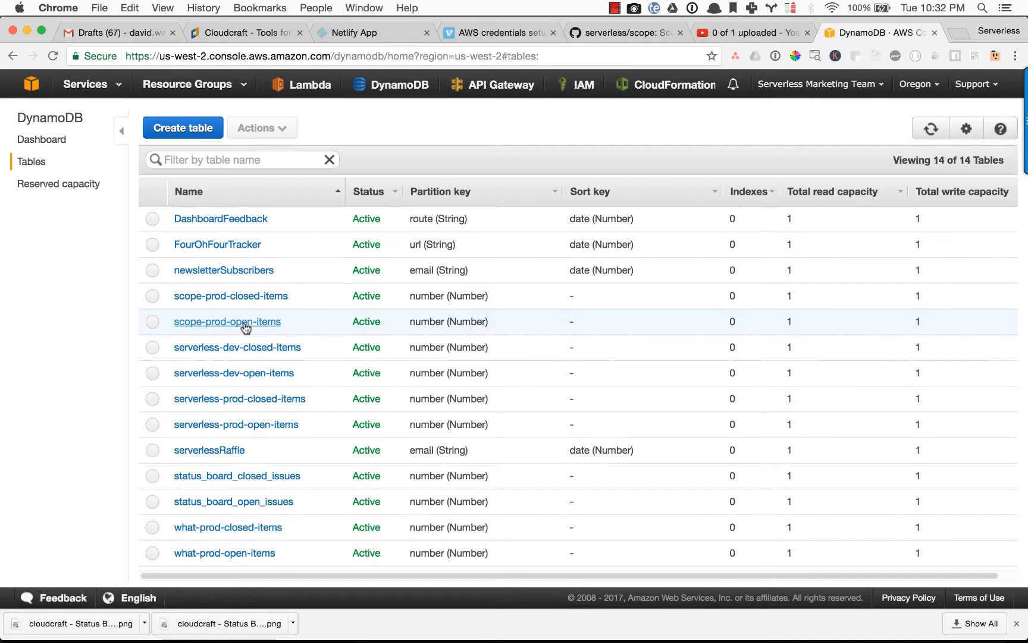
left_click(227, 321)
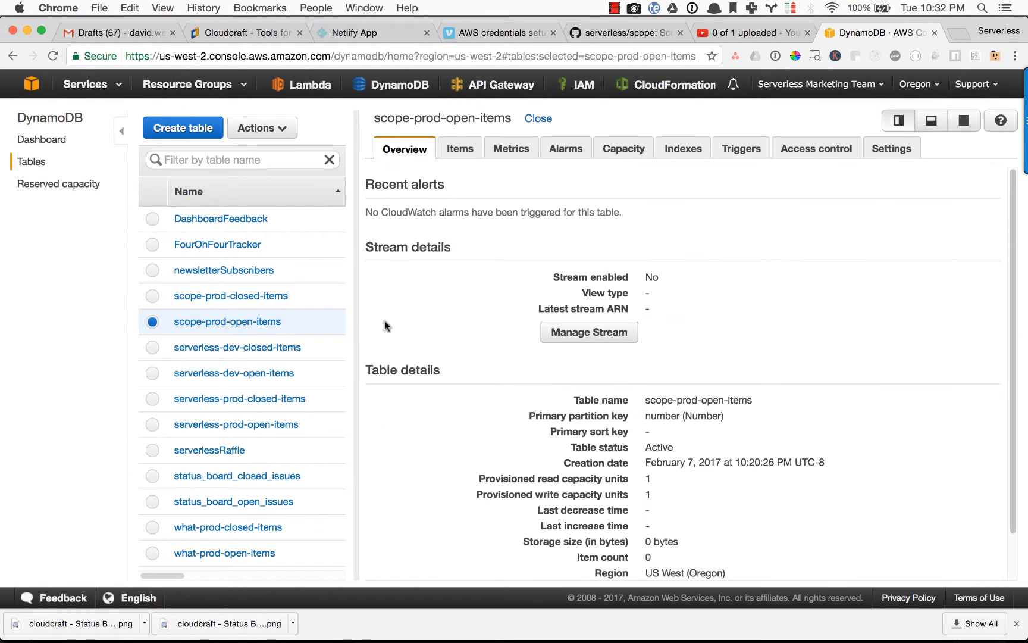
left_click(460, 149)
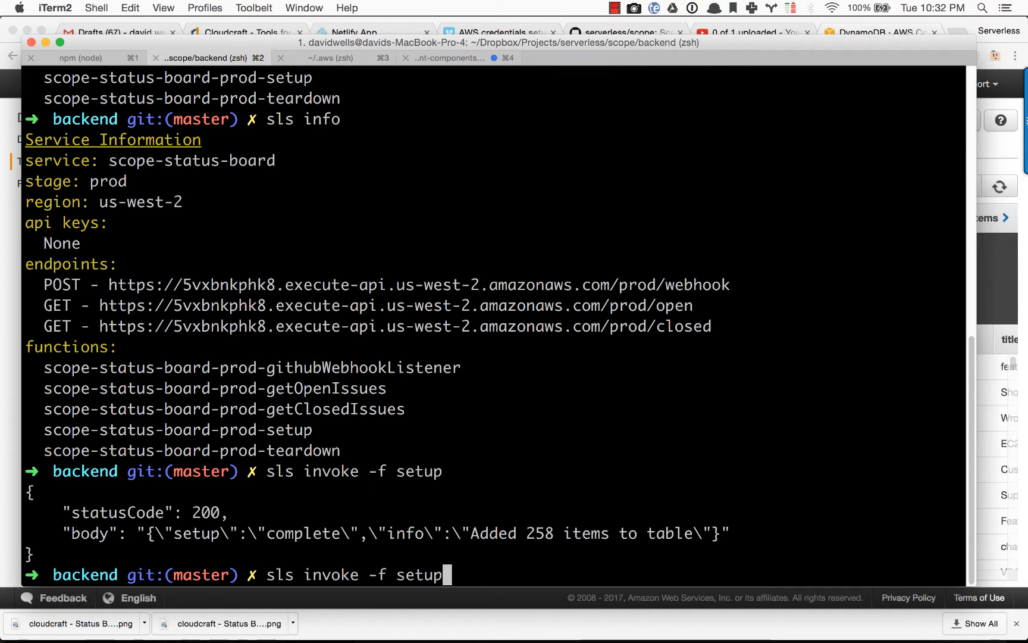
- Run 'sls invoke -f teardown' in iTerm2, then check the emptied open-items table in Chrome
type("teardown")
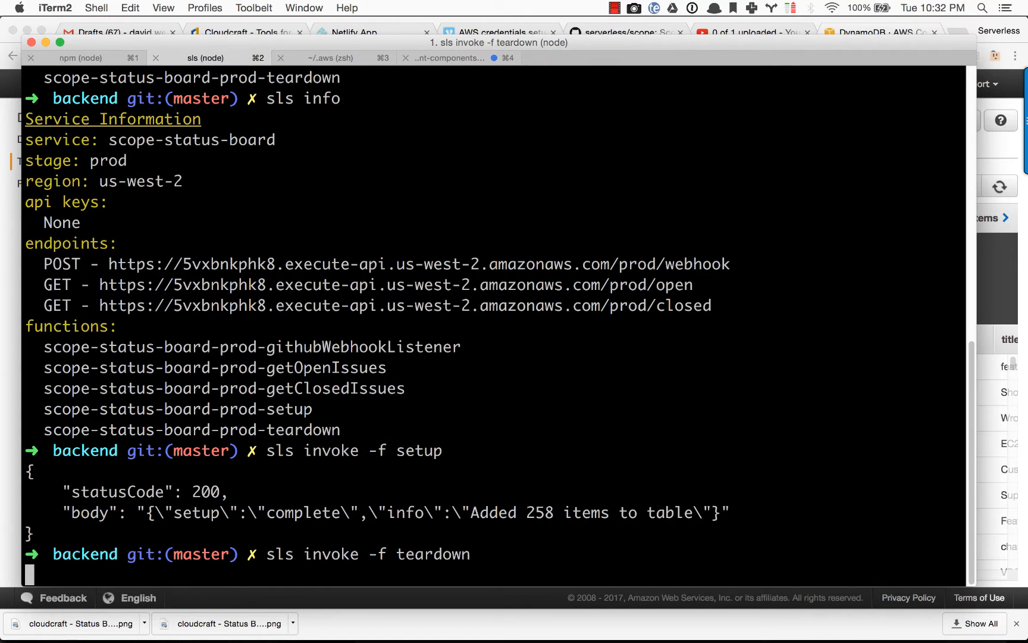
mouse_move(405, 312)
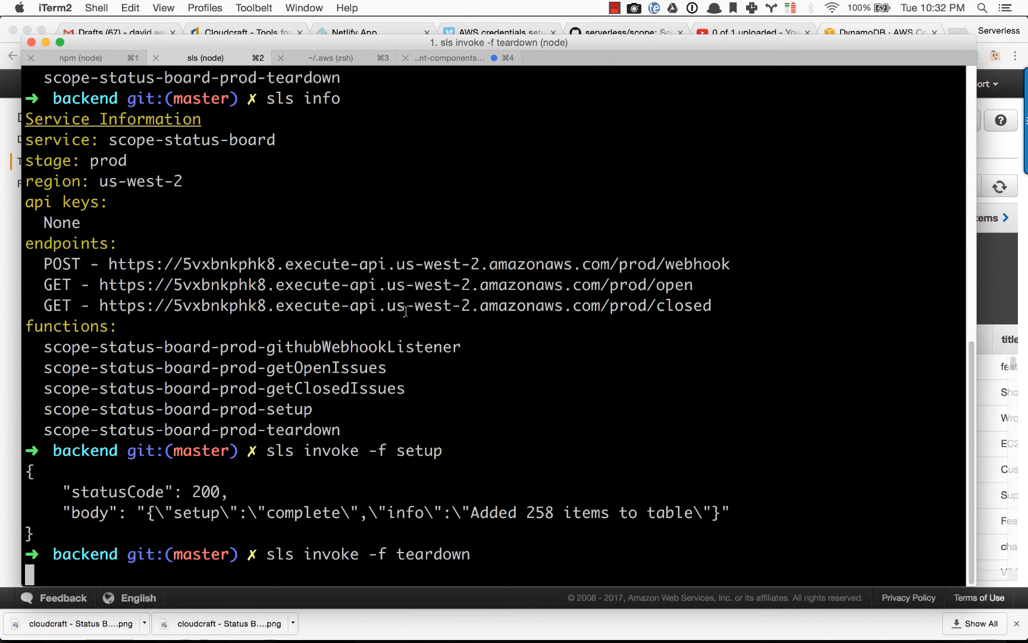
key("enter")
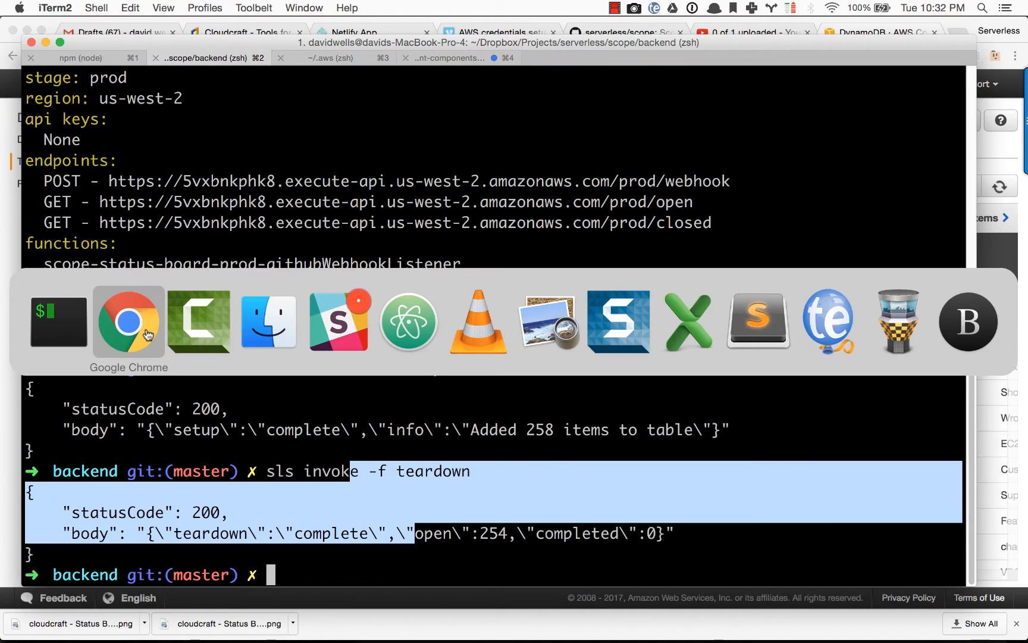
left_click(128, 320)
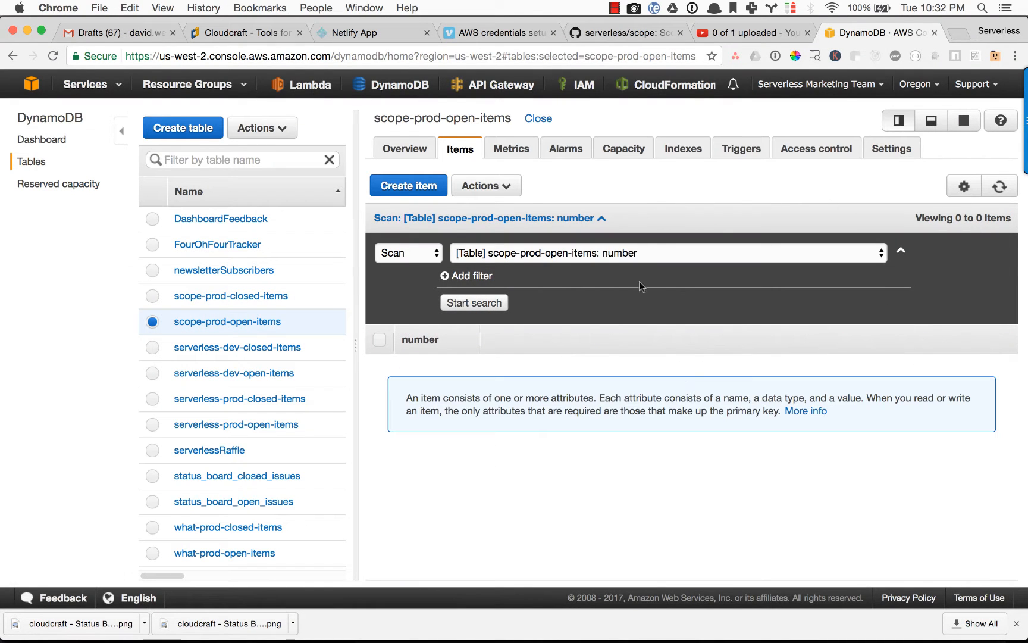
mouse_move(127, 322)
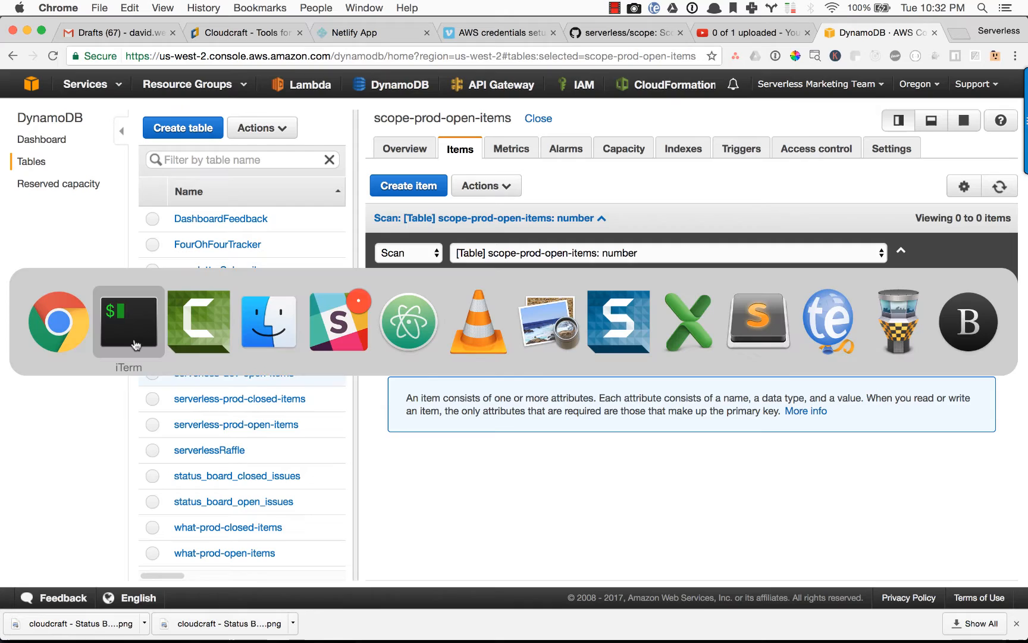
- Copy the POST /prod/webhook endpoint URL from the terminal's service info and start 'sls info'
left_click(129, 322)
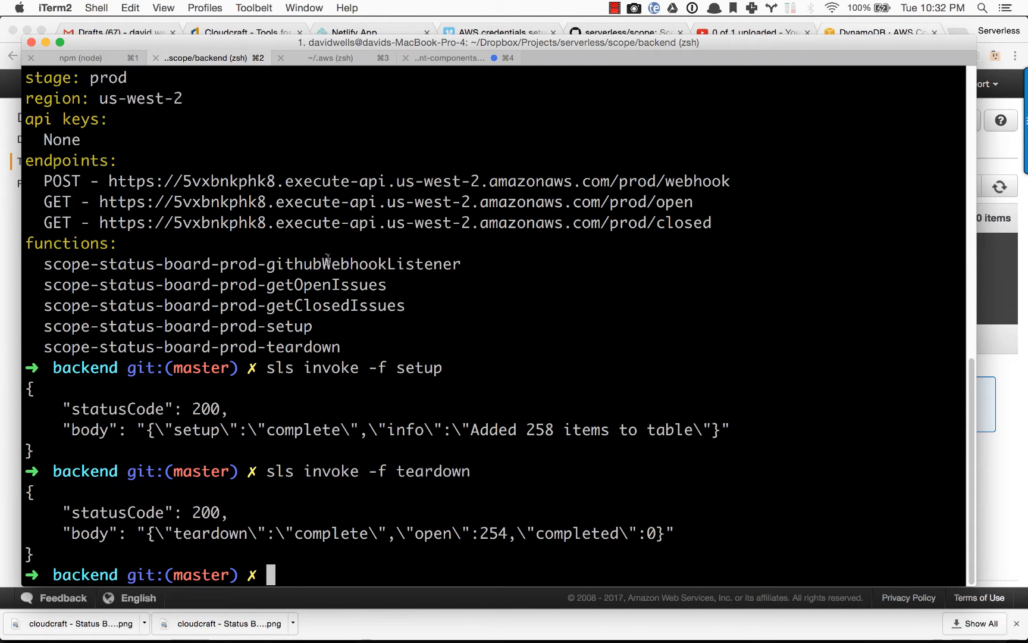
left_click_drag(109, 180, 320, 181)
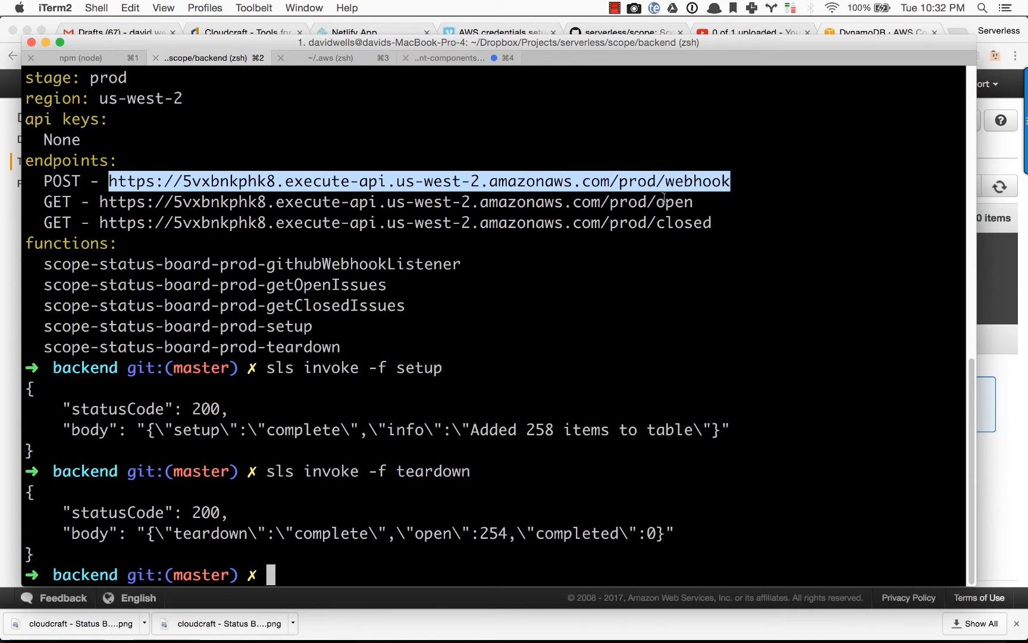
type("sls in")
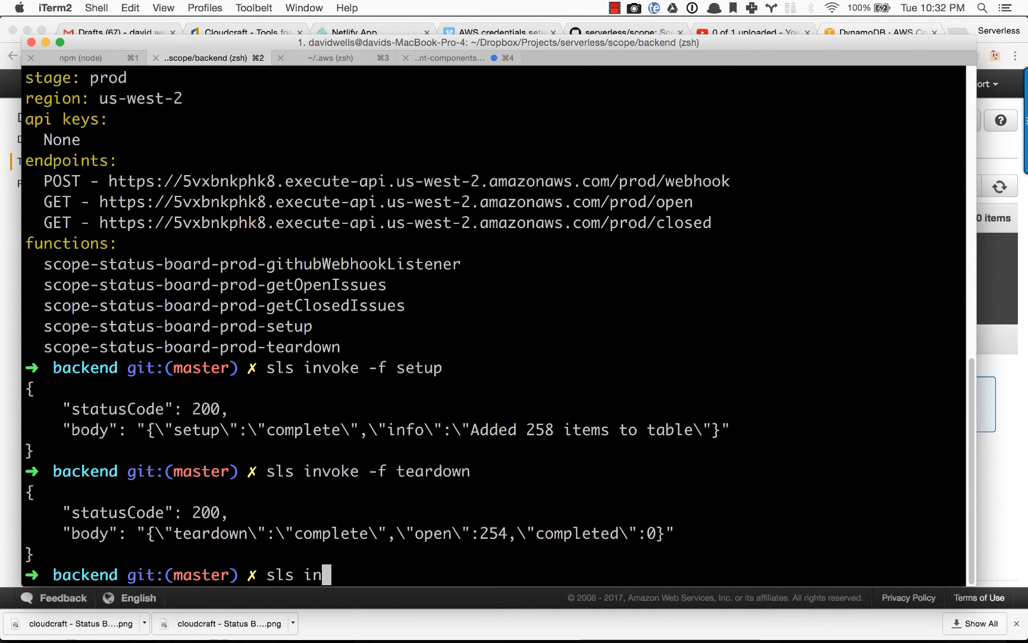
type("fo")
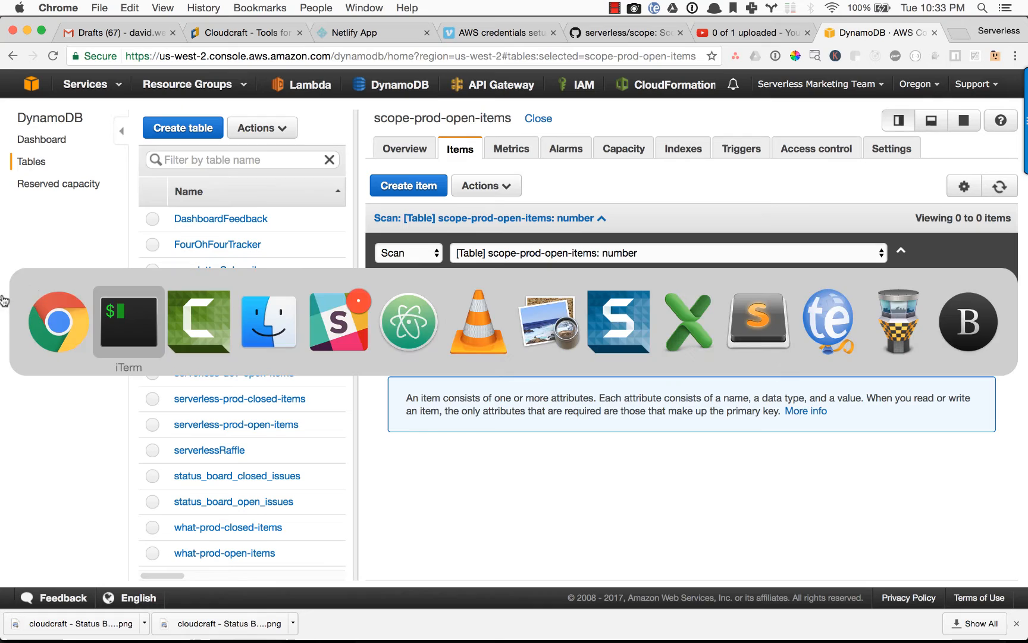
- Start adding a new webhook from the serverless/scope repository's Settings > Webhooks page
left_click(623, 32)
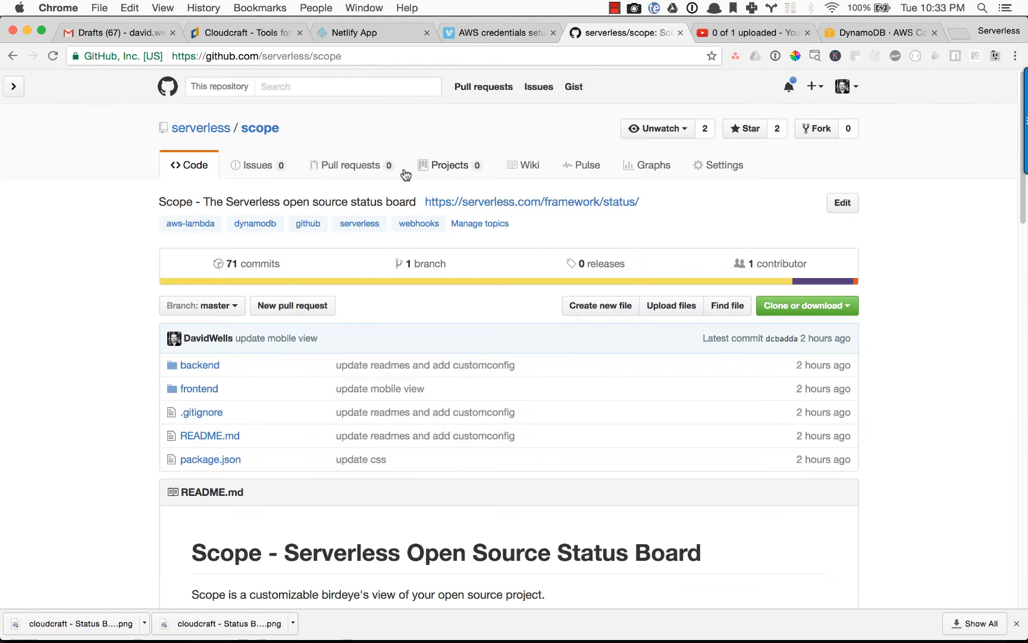
left_click(717, 164)
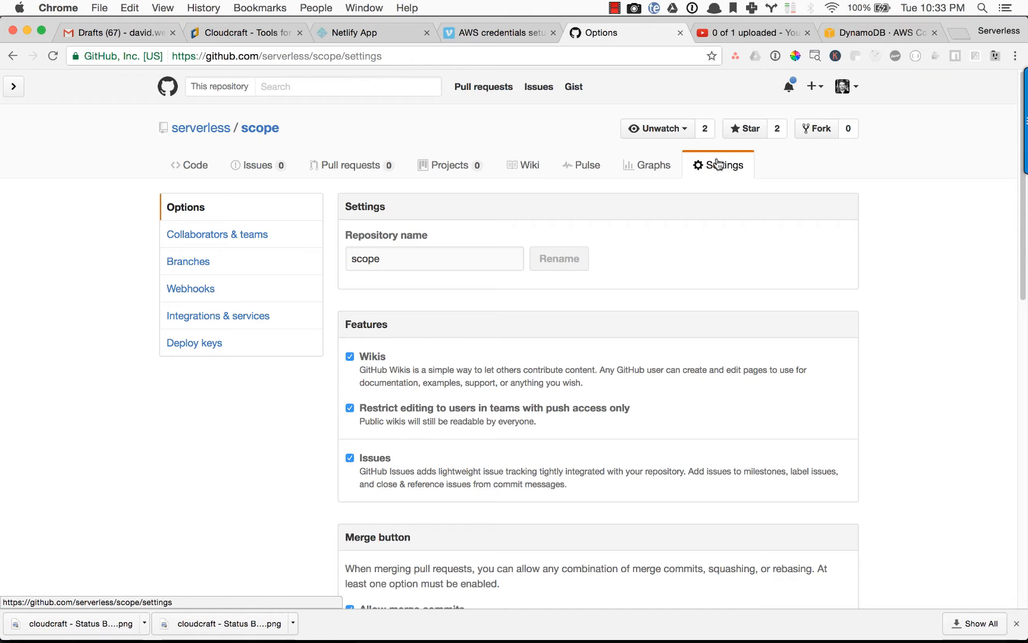
left_click(190, 288)
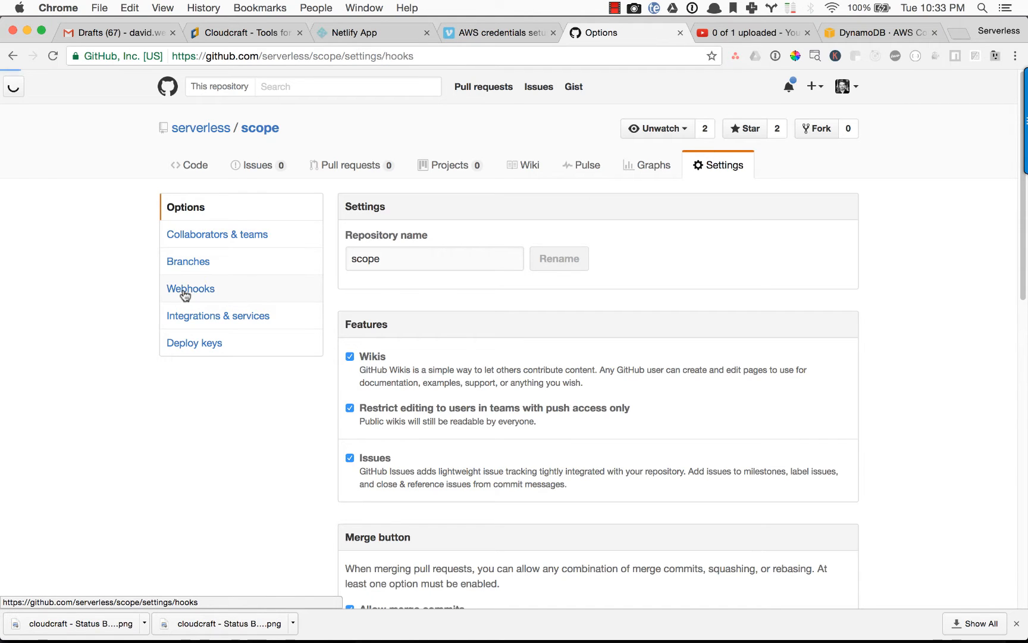
left_click(191, 288)
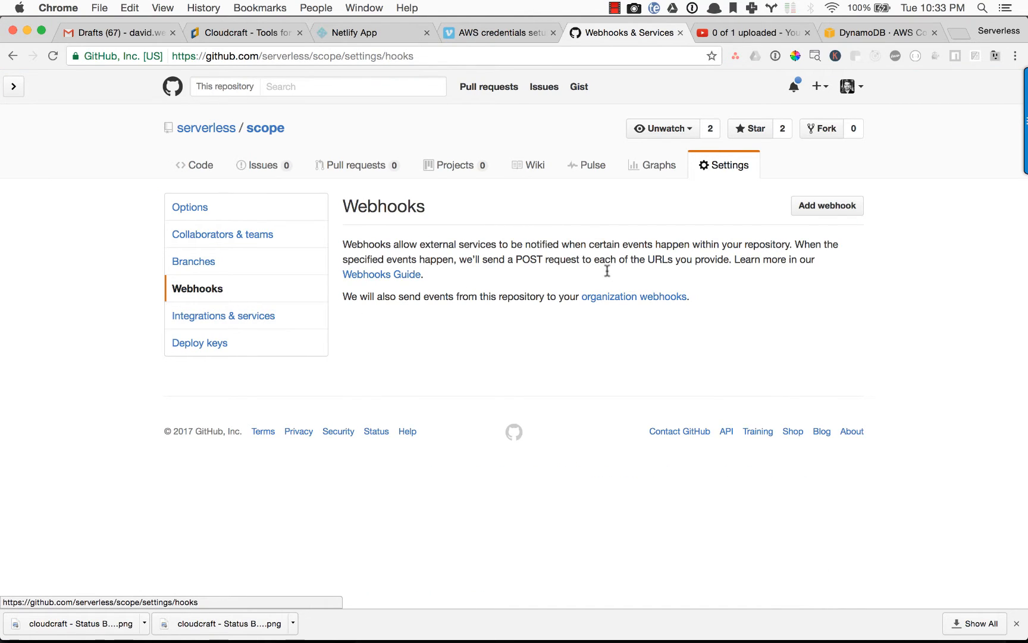
left_click(827, 204)
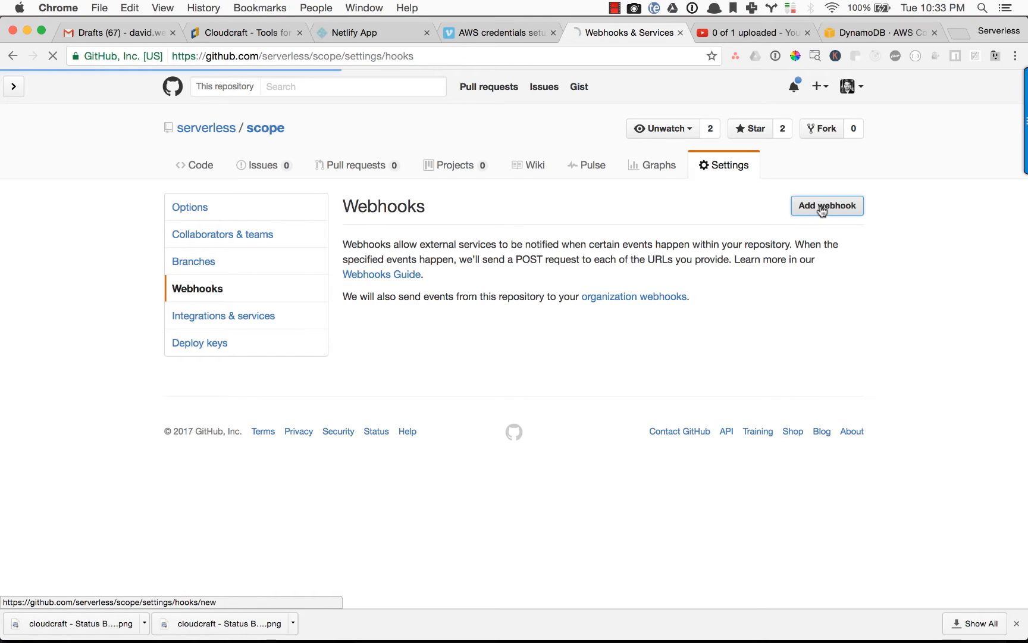
- Confirm the GitHub account password and decline saving the login in 1Password
left_click(827, 204)
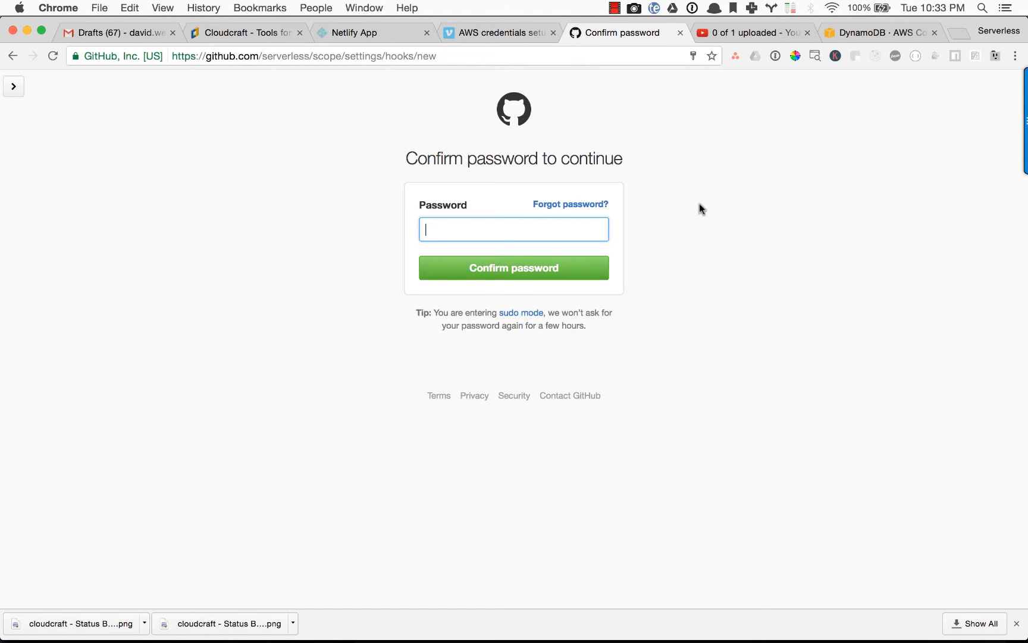
type("password")
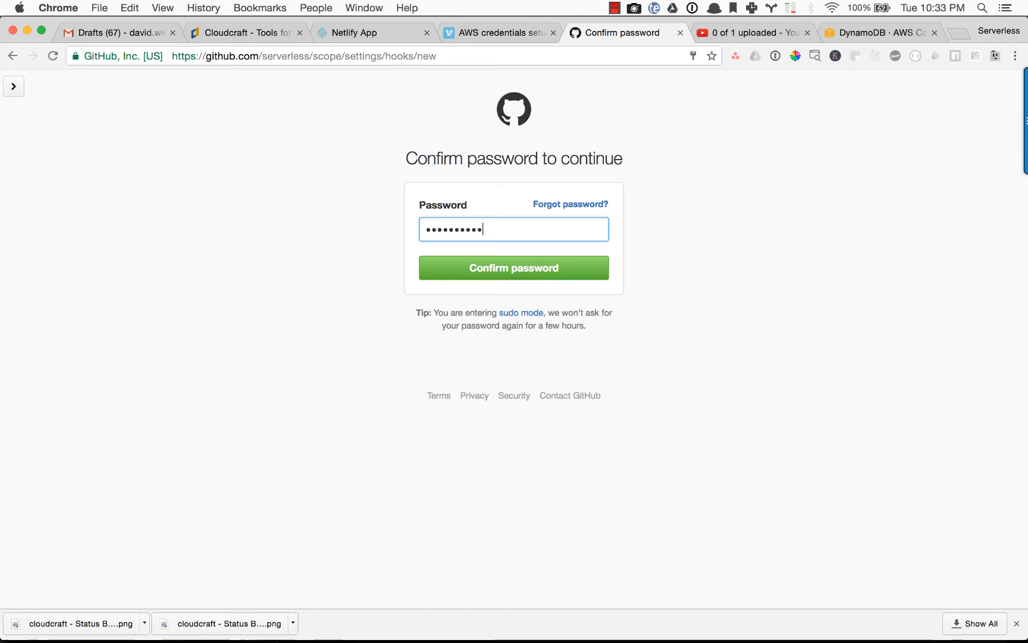
left_click(513, 268)
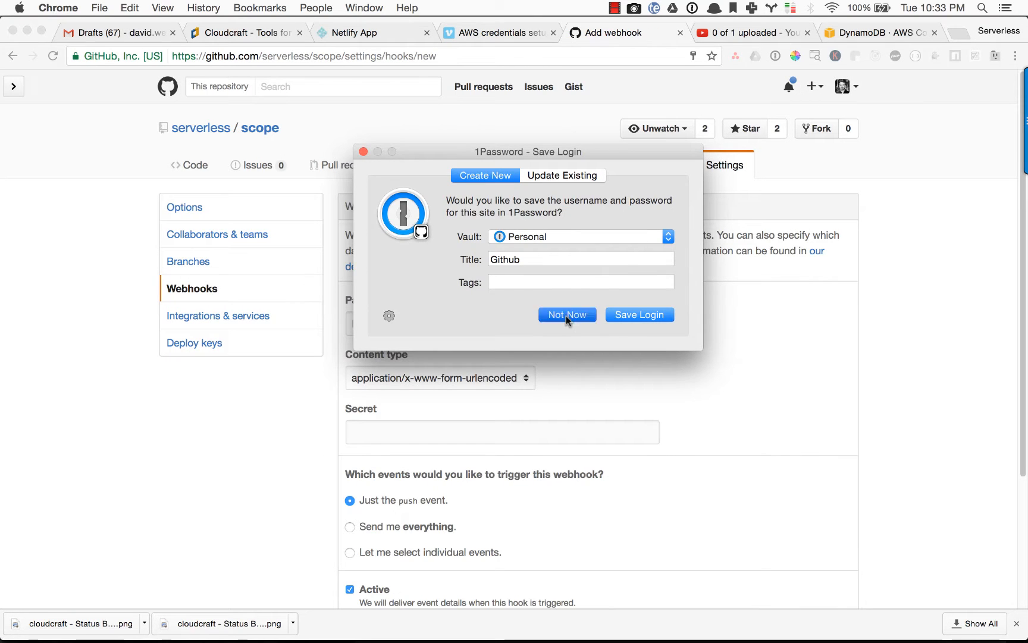
left_click(567, 314)
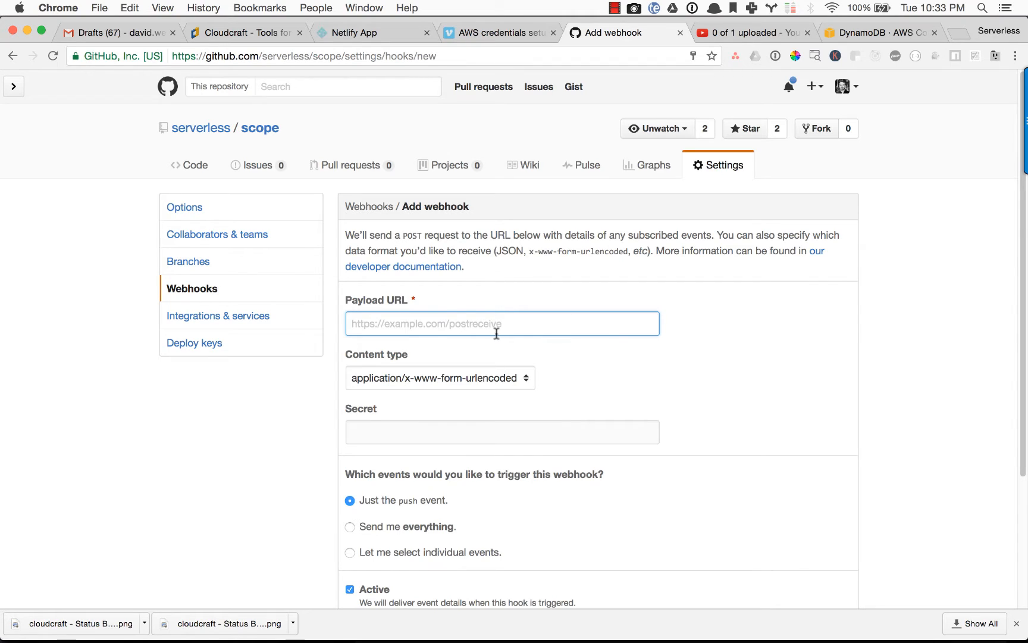
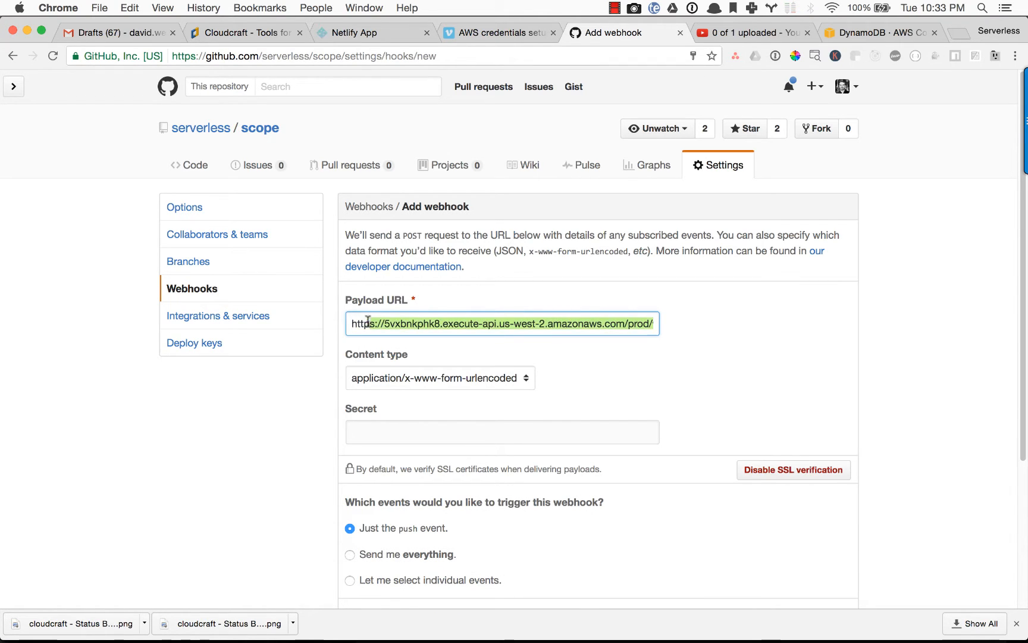
- Set the Payload URL to the execute-api.us-west-2 /prod/webhook endpoint and content type application/json
left_click(439, 377)
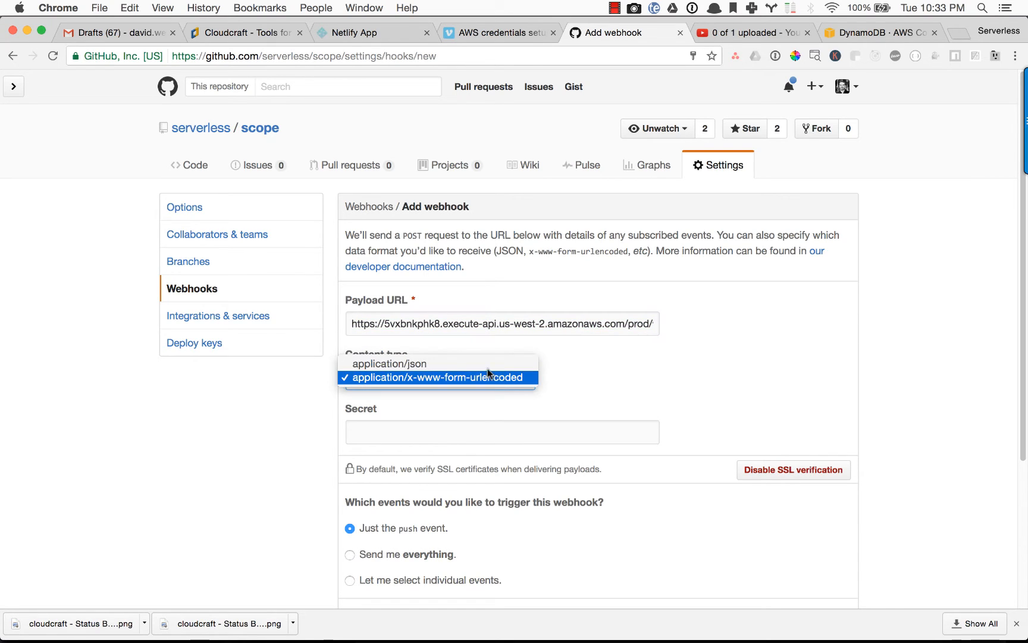
left_click(389, 363)
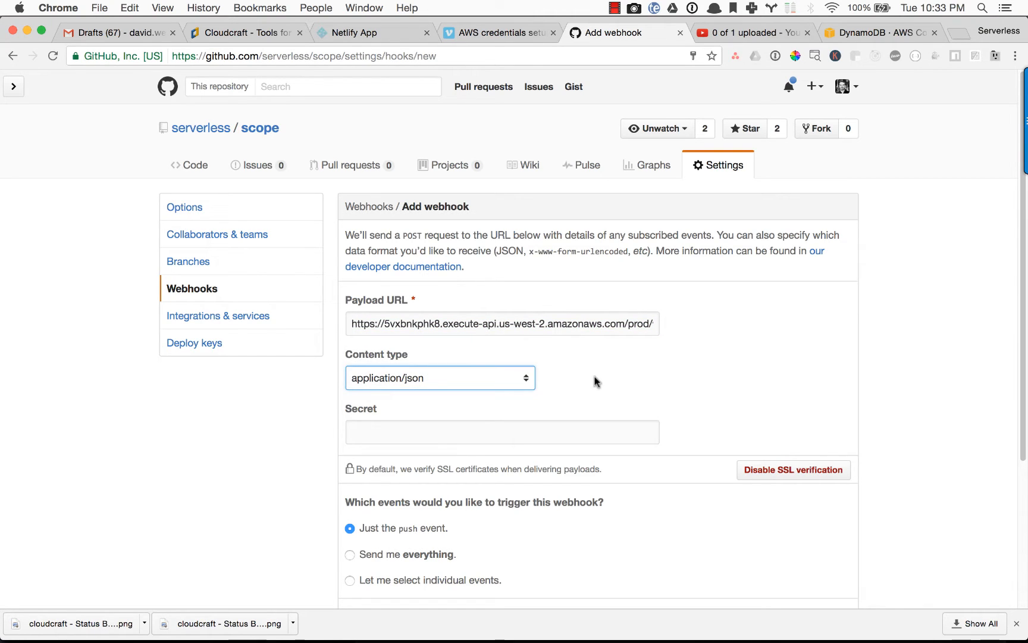
left_click(502, 432)
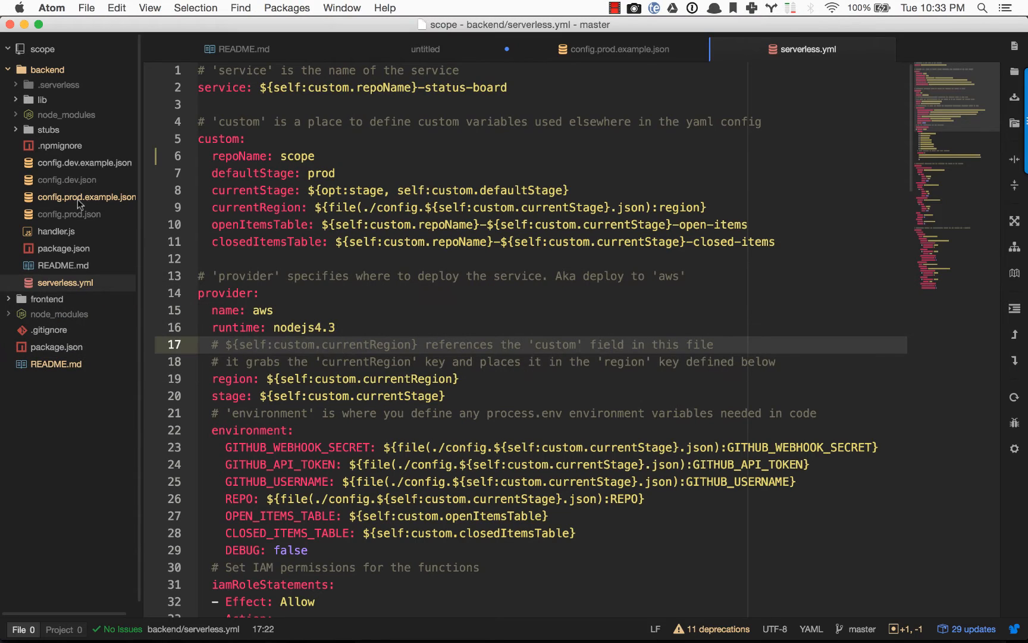
- Select the GITHUB_WEBHOOK_SECRET value textstringhere in config.prod.example.json, then return to Chrome
left_click(614, 49)
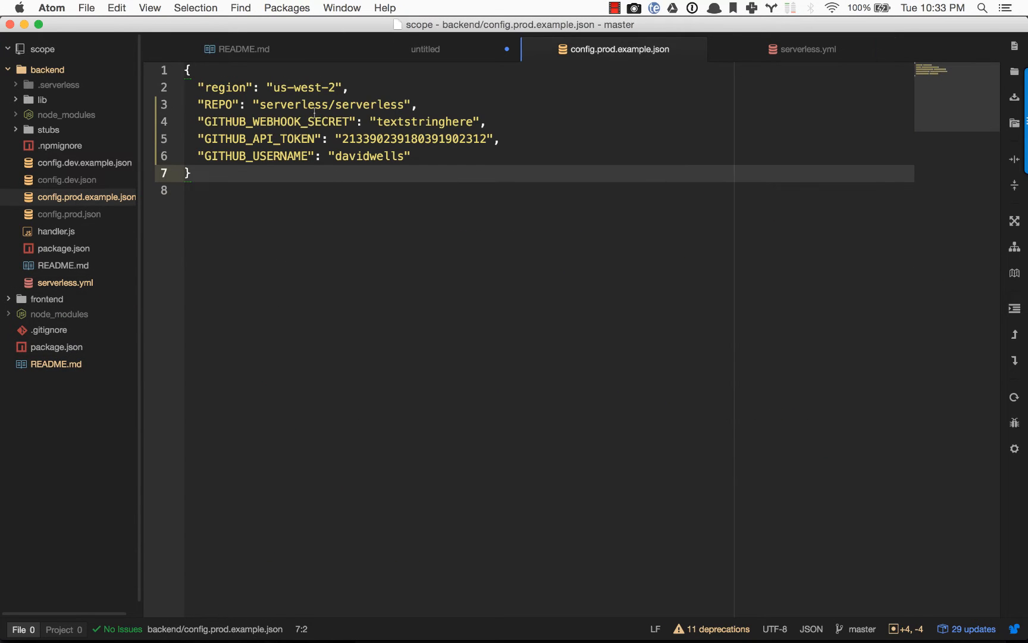
double_click(276, 122)
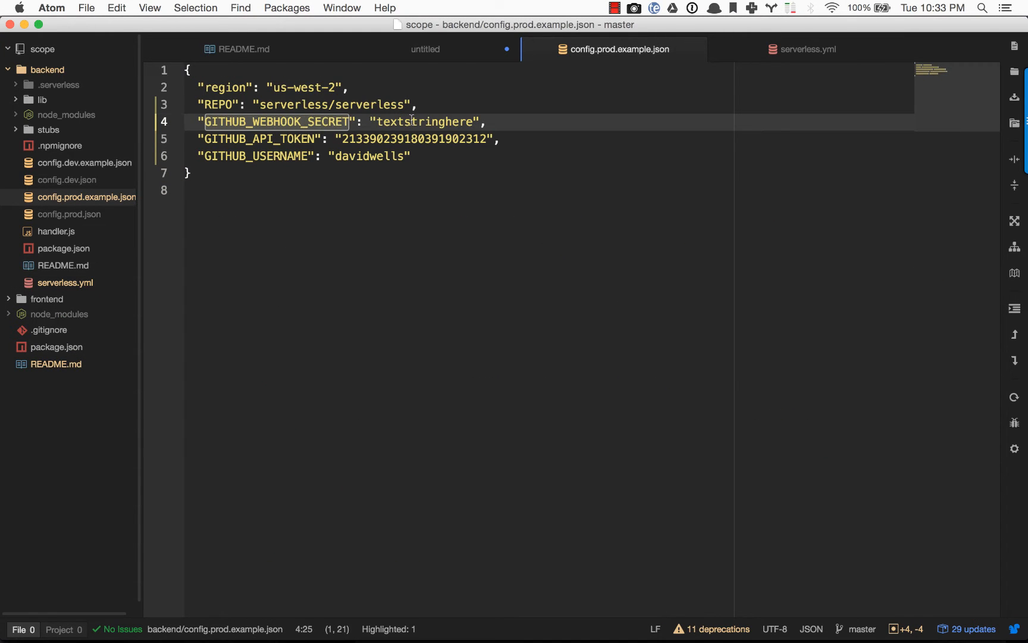
double_click(425, 121)
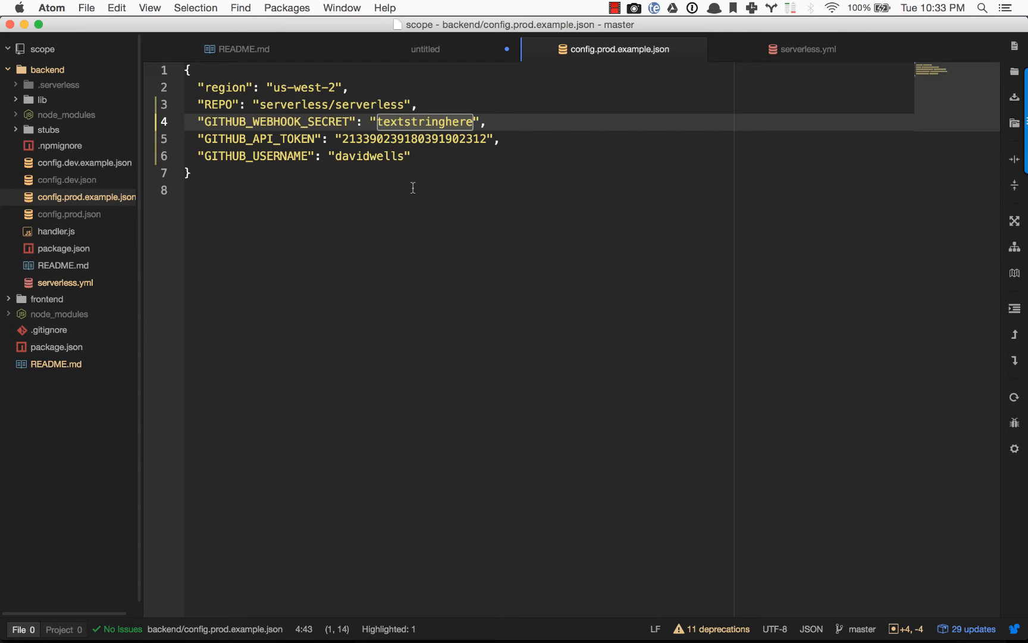
mouse_move(521, 207)
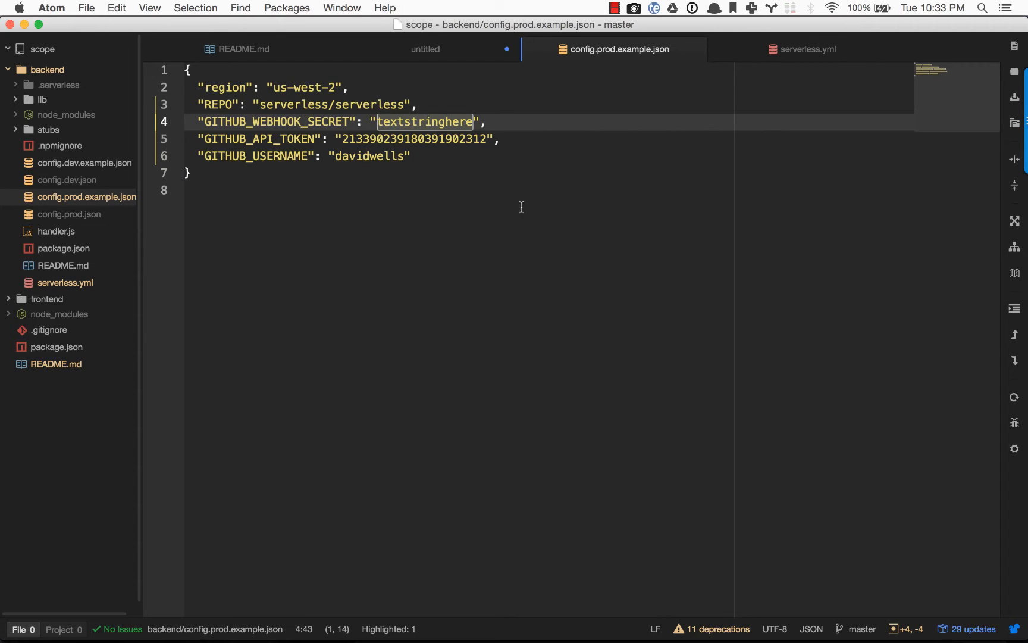
left_click(71, 215)
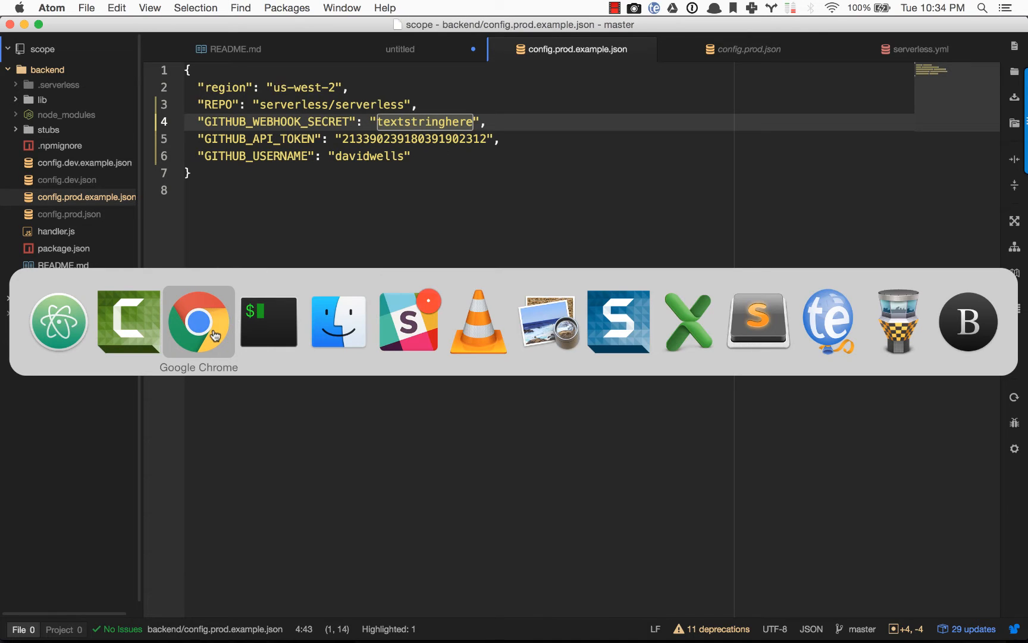
left_click(198, 322)
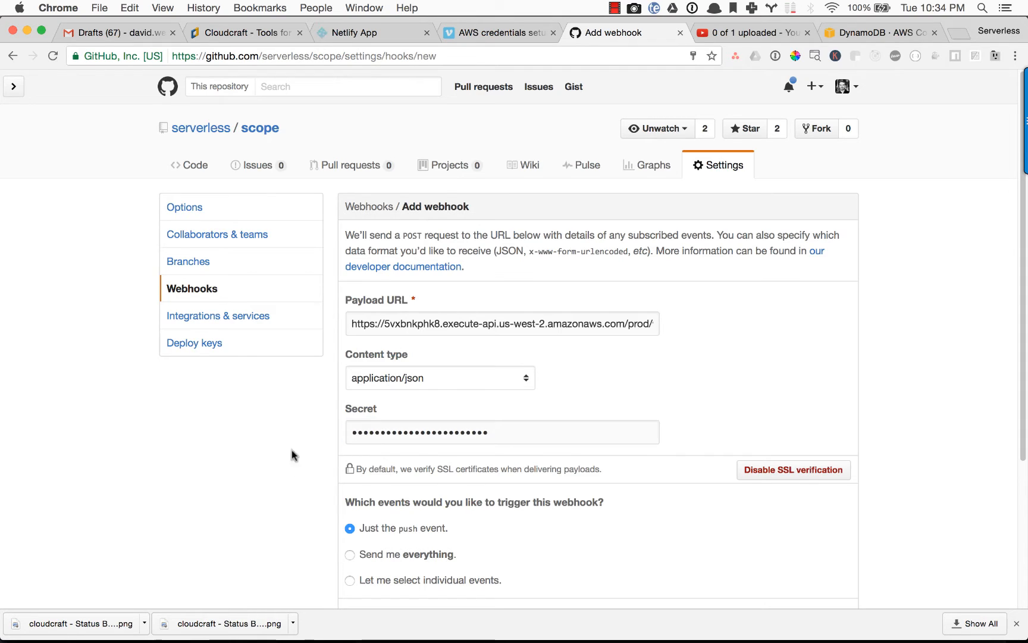
scroll("down", 3)
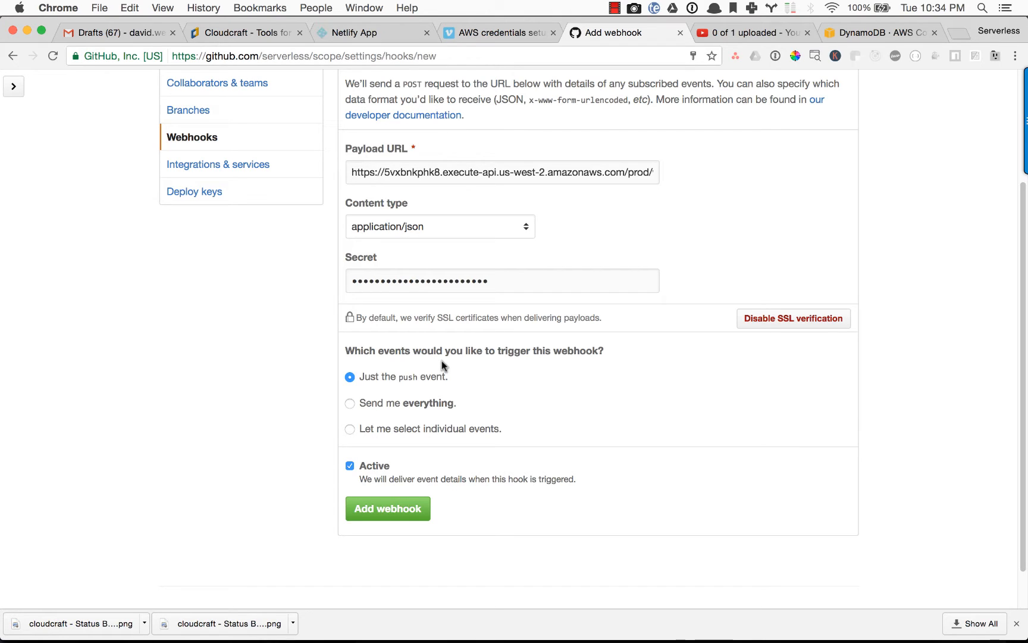
mouse_move(433, 383)
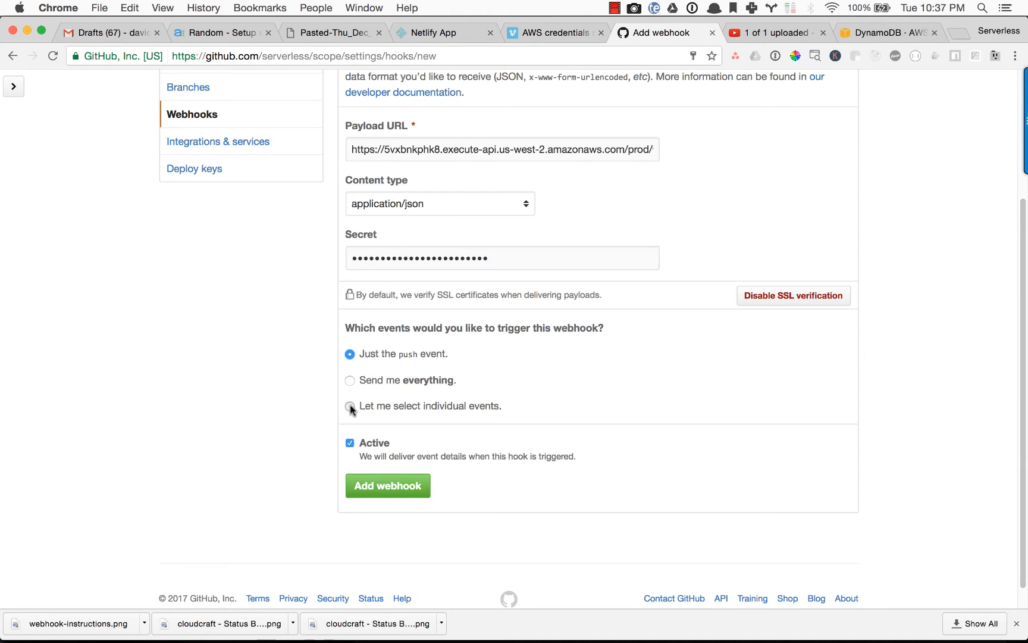
- Subscribe to Issues, Issue comment, Pull request and Pull request review events and add the webhook
left_click(350, 406)
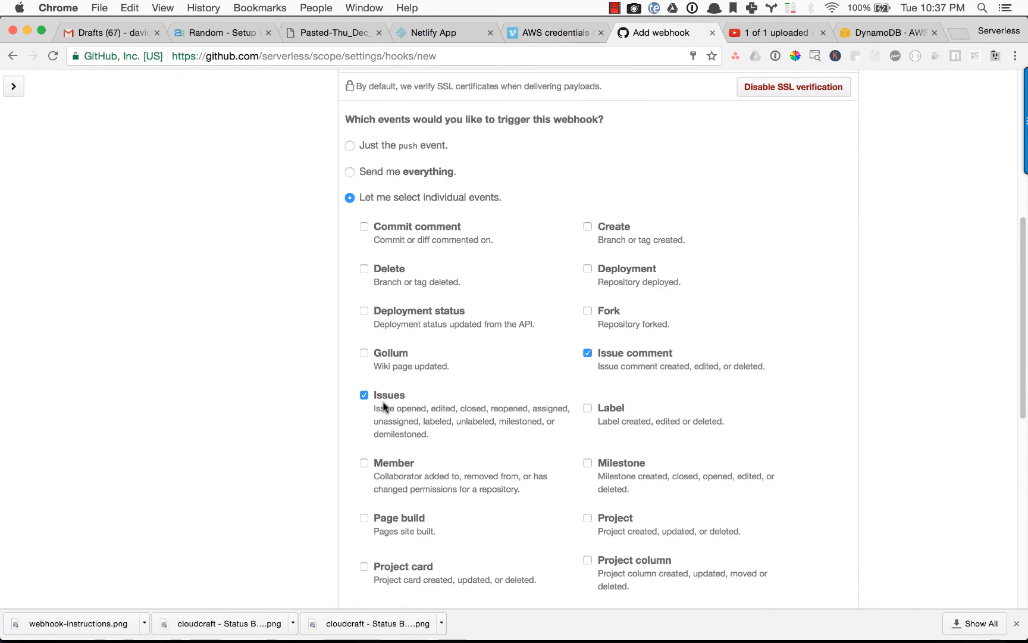
scroll("down", 3)
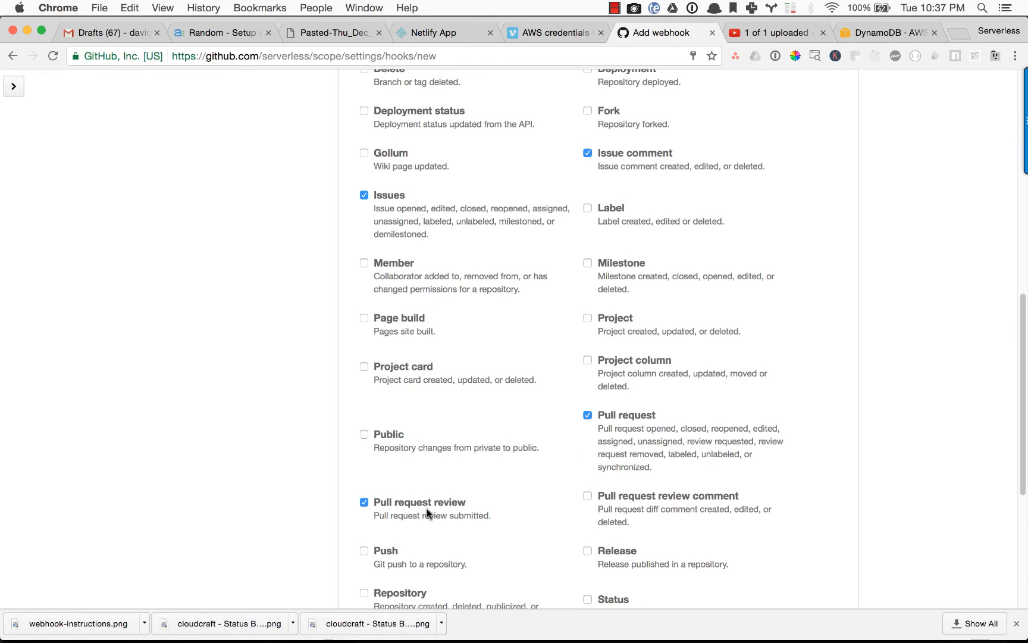
scroll("down", 3)
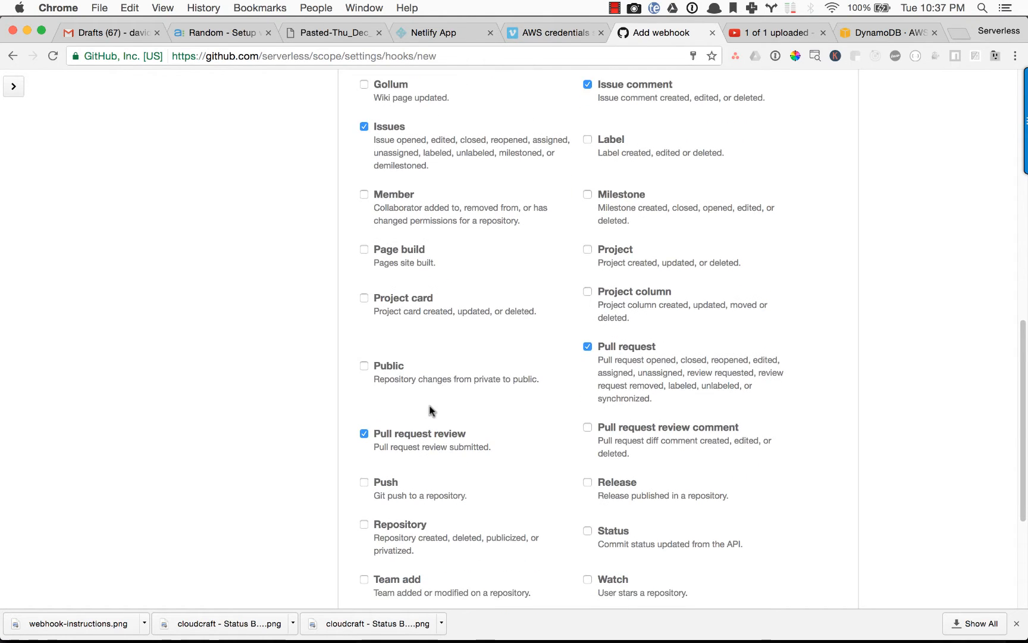
scroll("down", 3)
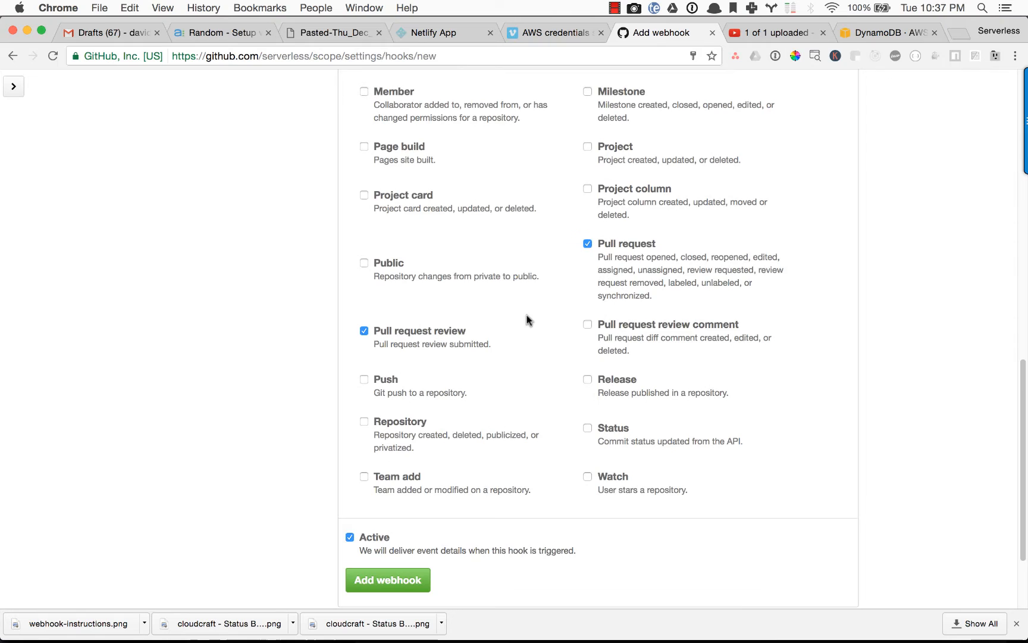
left_click(387, 478)
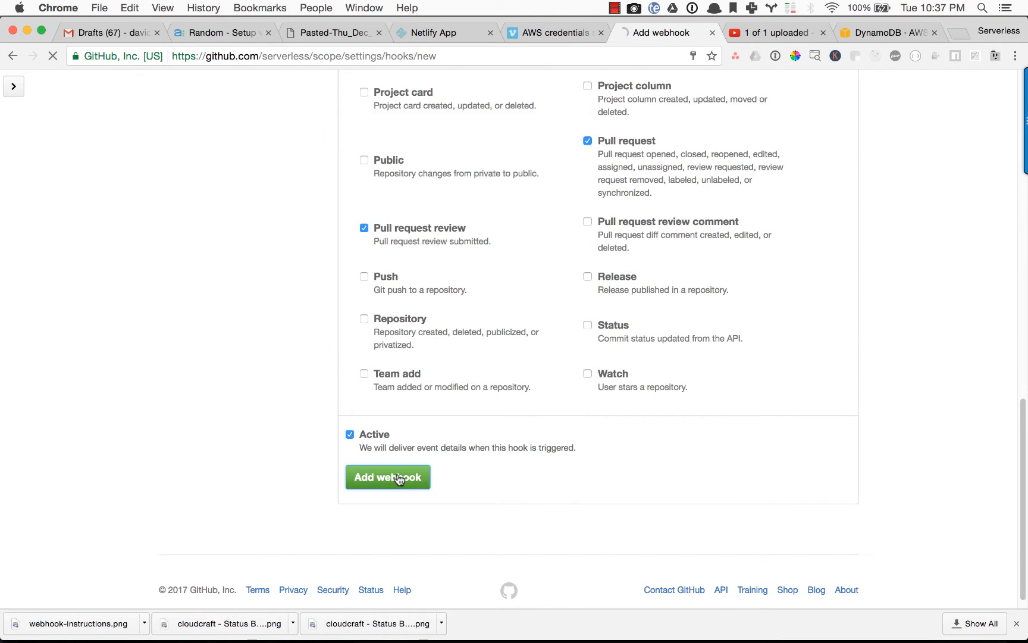
left_click(388, 477)
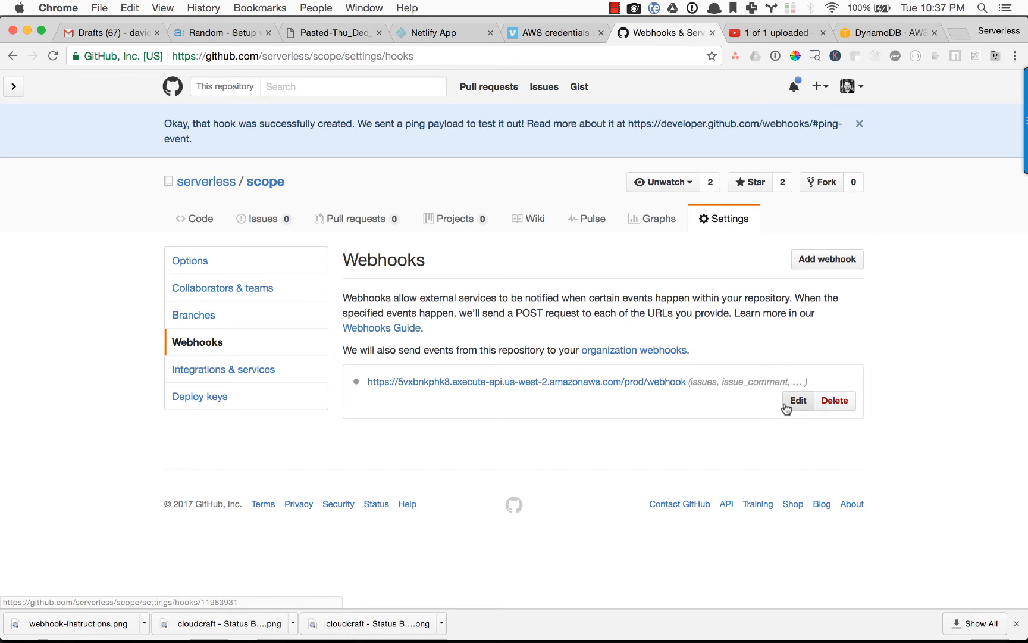
- Check the new webhook's Recent Deliveries for a successful tick, then go to the repository's Issues
left_click(797, 402)
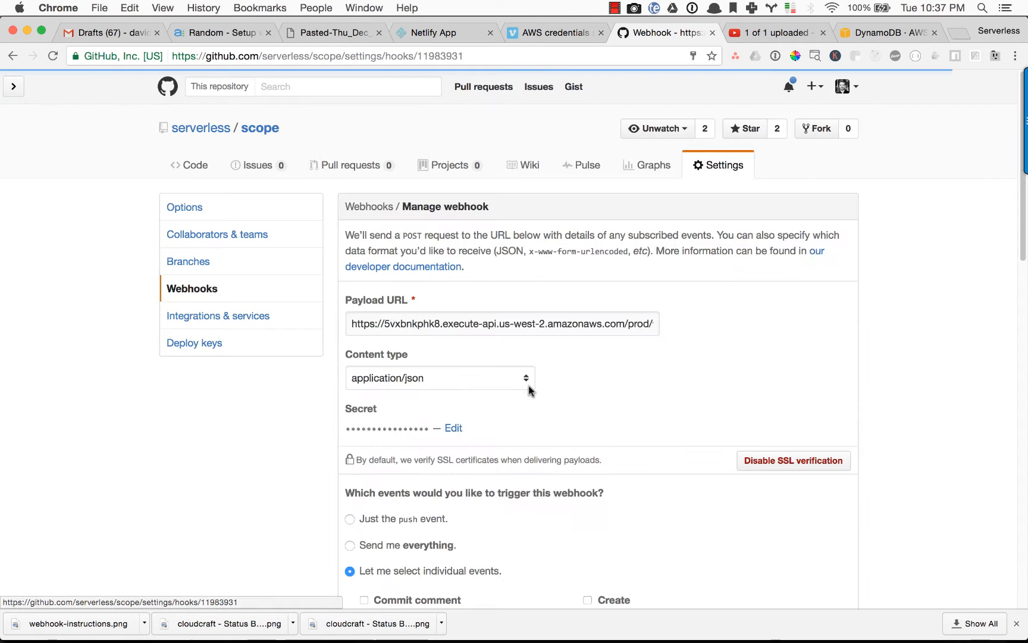
scroll("down", 3)
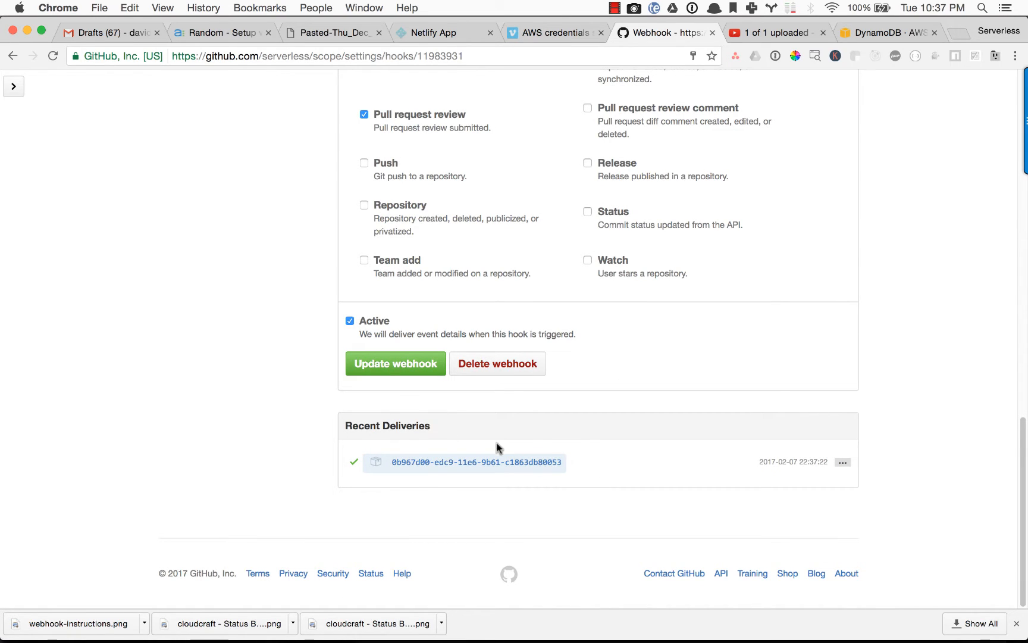
mouse_move(729, 201)
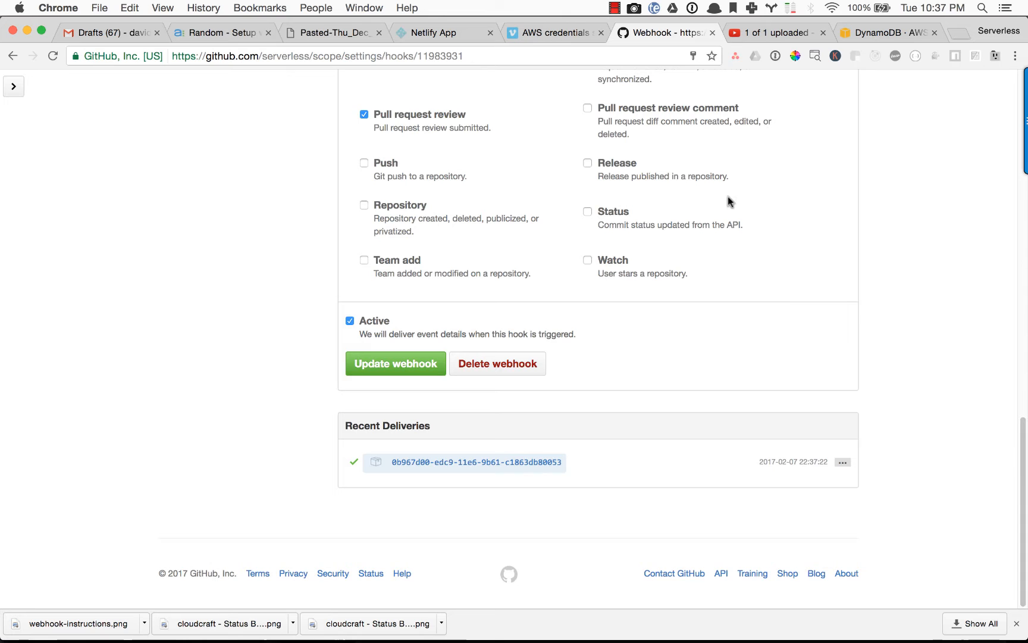
scroll("up", 3)
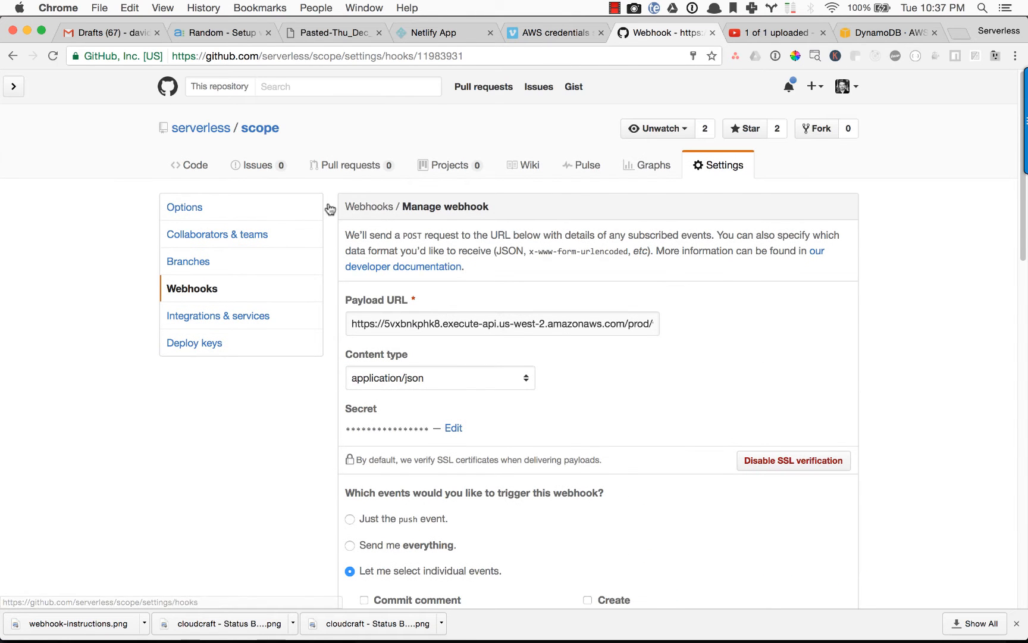
left_click(261, 164)
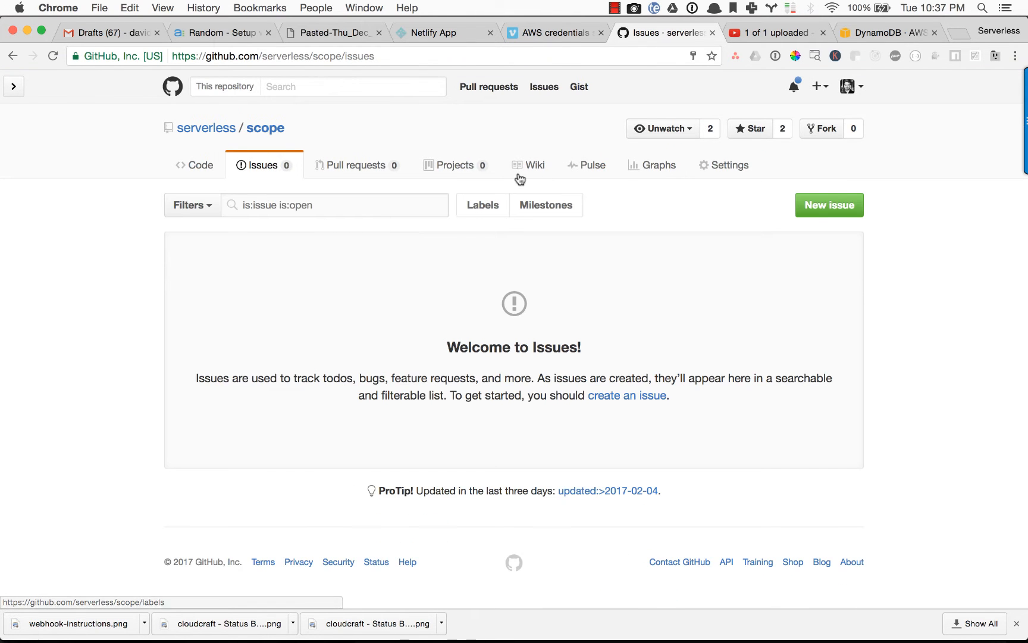
- Submit a new issue titled 'Testing webhook' with comment 'hi', then switch to the DynamoDB tab
left_click(885, 34)
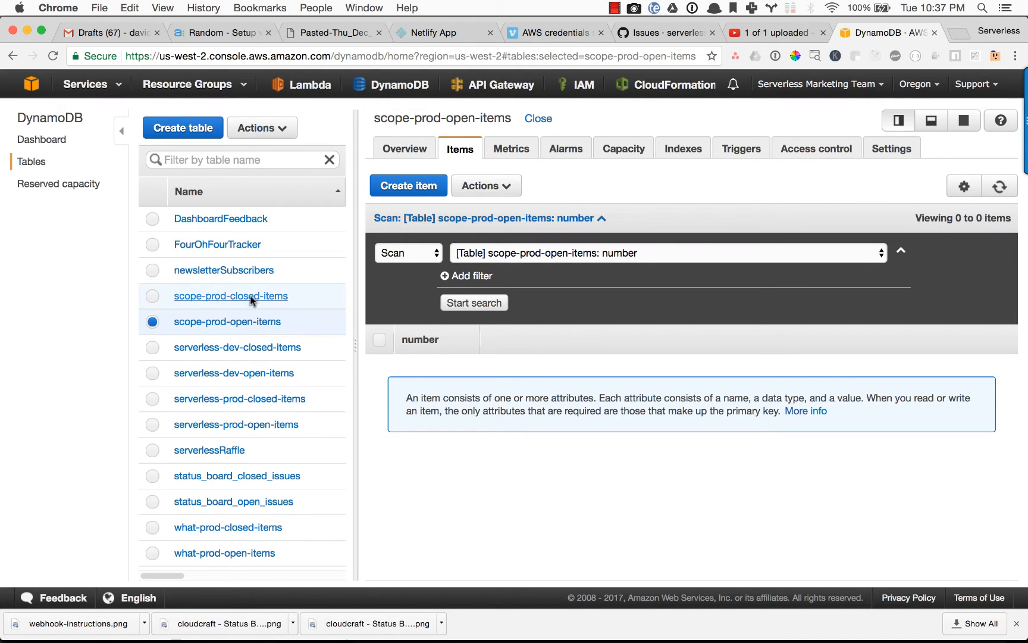
left_click(663, 33)
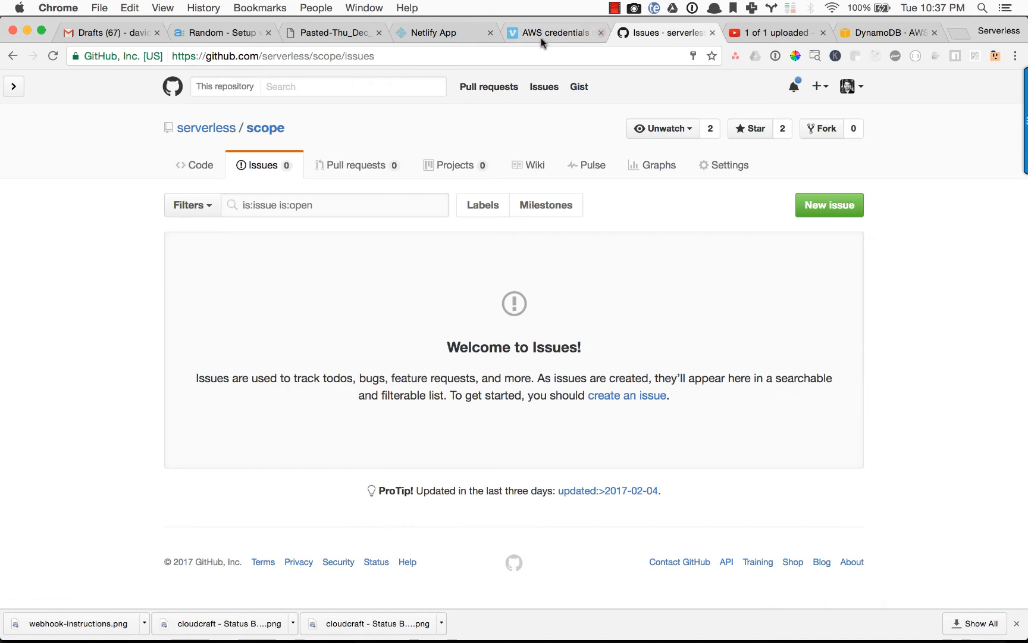
left_click(828, 204)
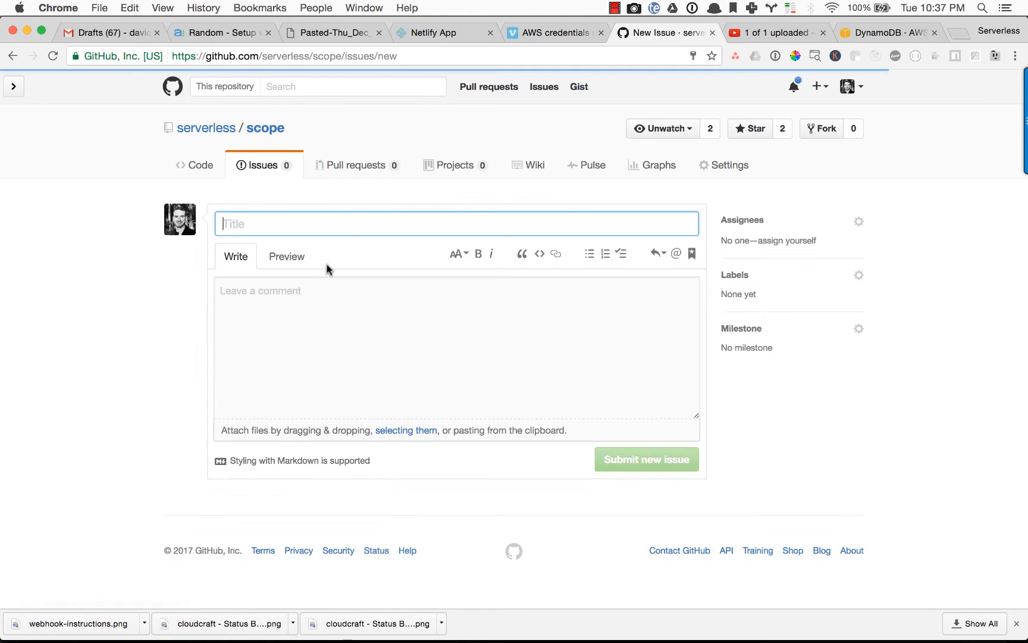
type("Testing webhook")
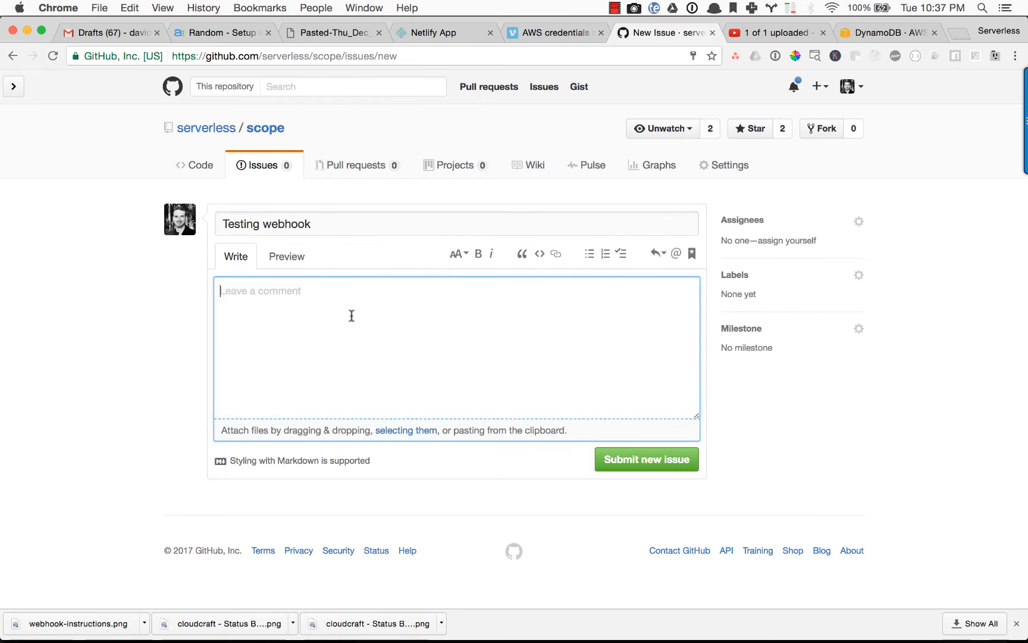
type("hi")
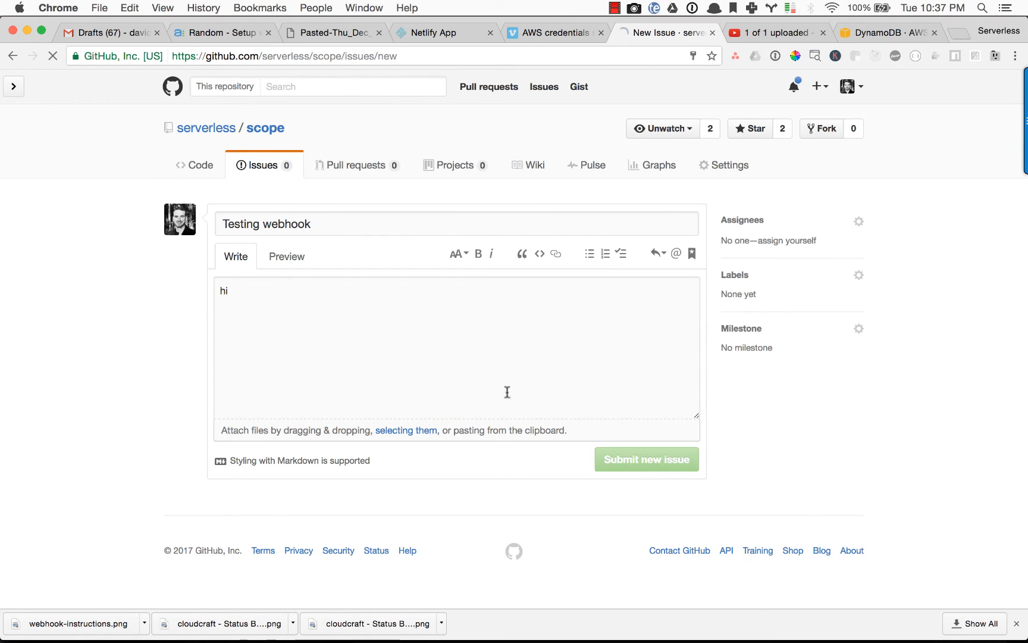
left_click(646, 458)
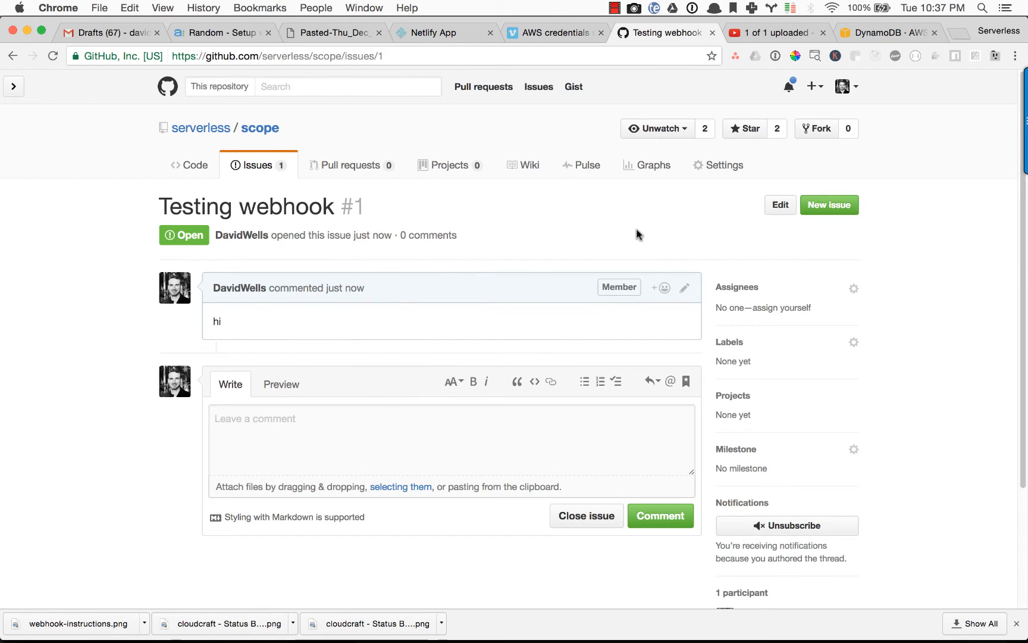
left_click(885, 32)
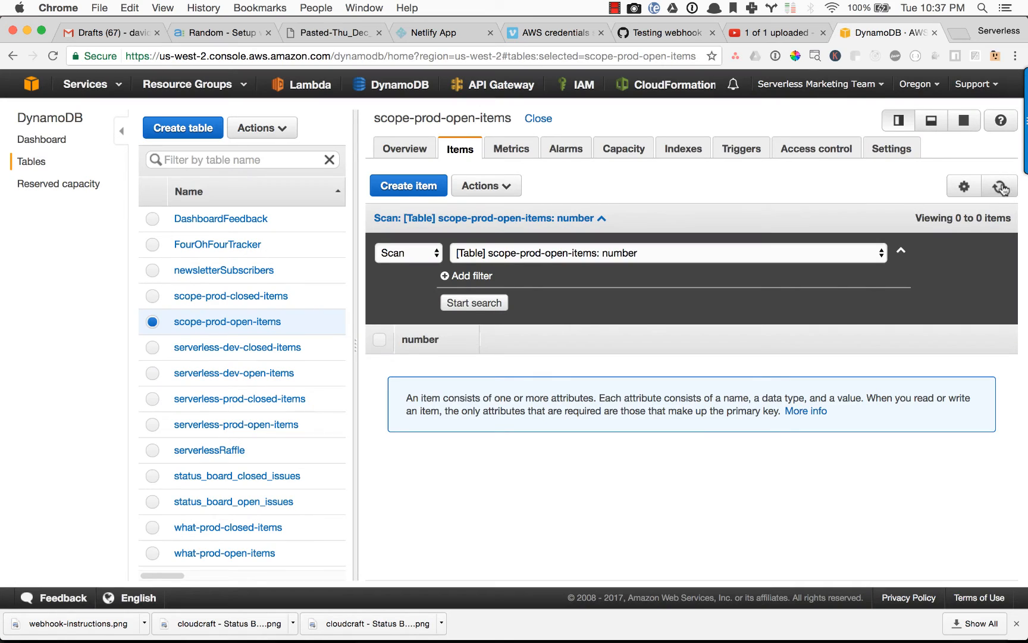
- Reload open-items to see issue #1, view the empty closed-items table, then return to the GitHub issue
left_click(999, 185)
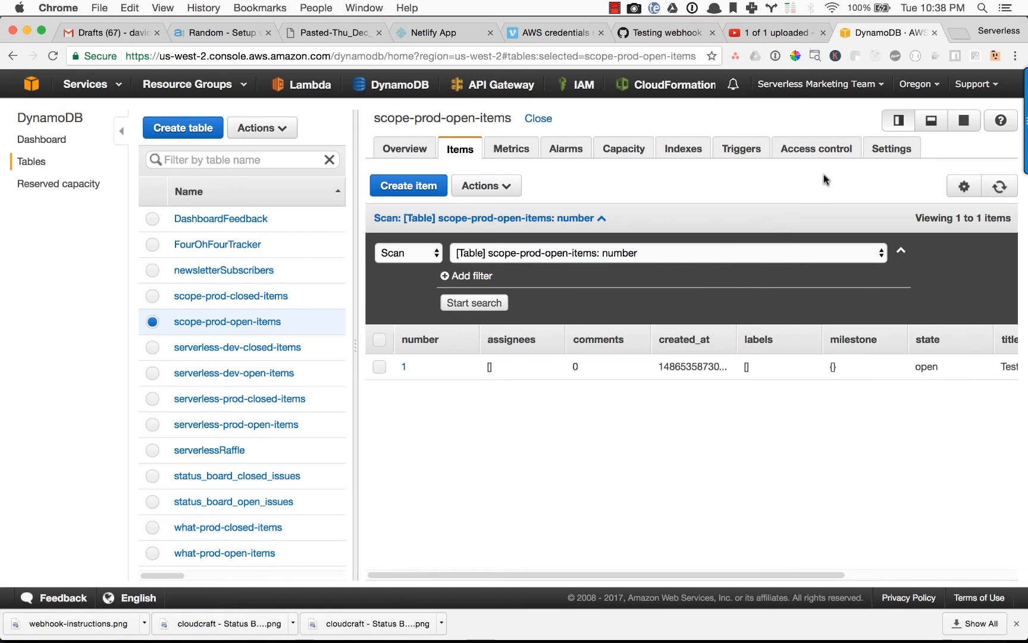
mouse_move(283, 275)
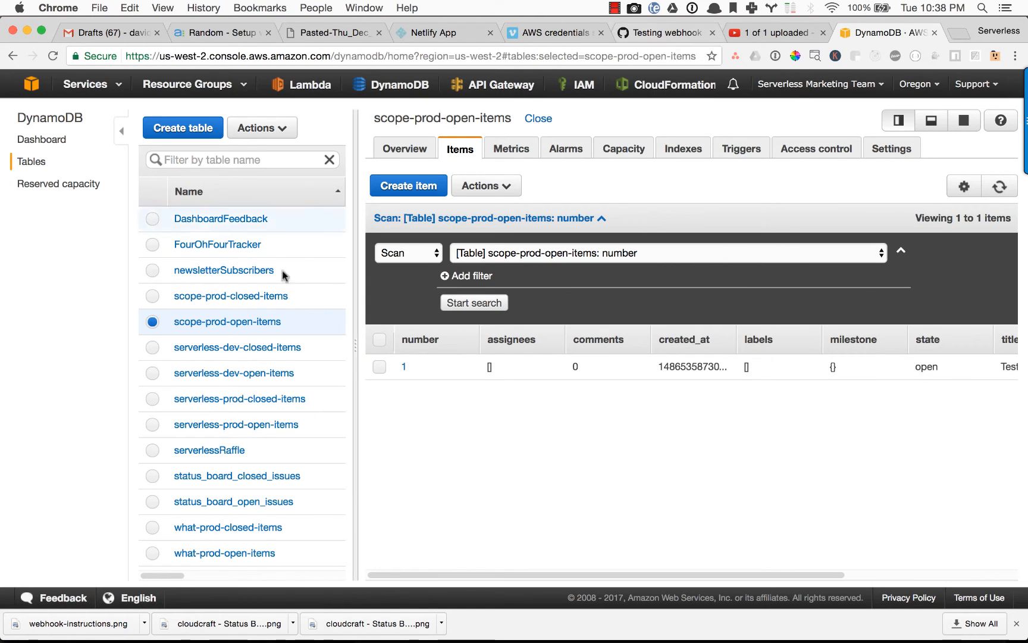
left_click(230, 296)
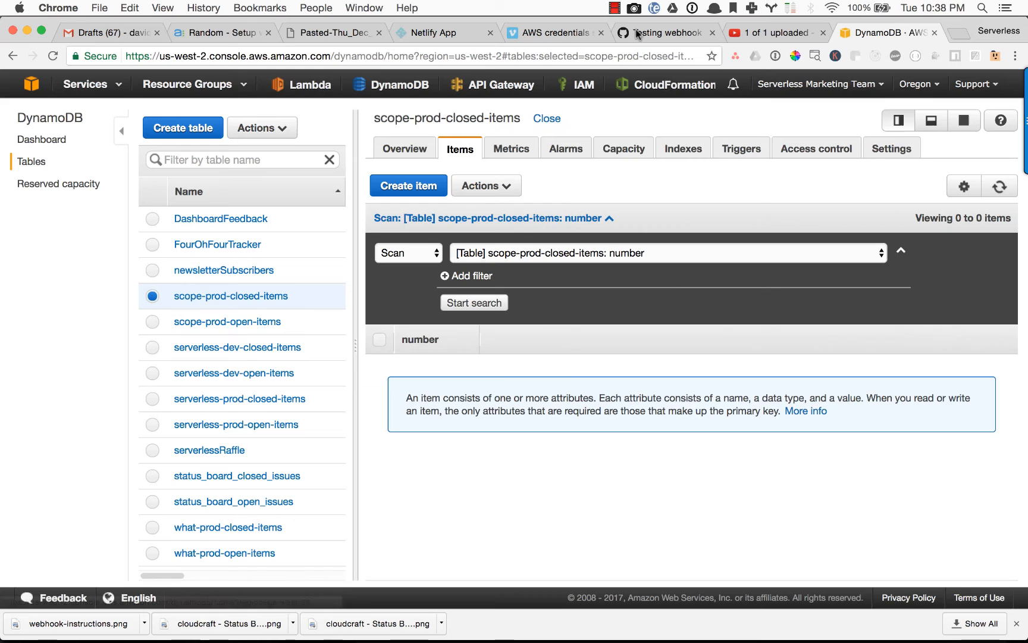
left_click(664, 33)
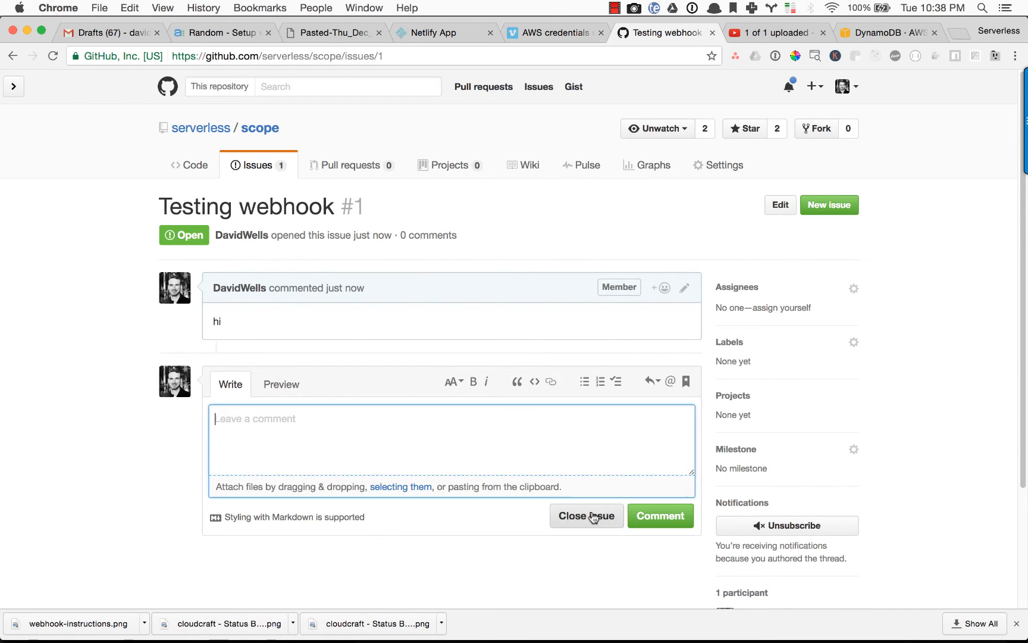
- Close issue #1, then verify in DynamoDB it moved from scope-prod-open-items to scope-prod-closed-items
left_click(586, 515)
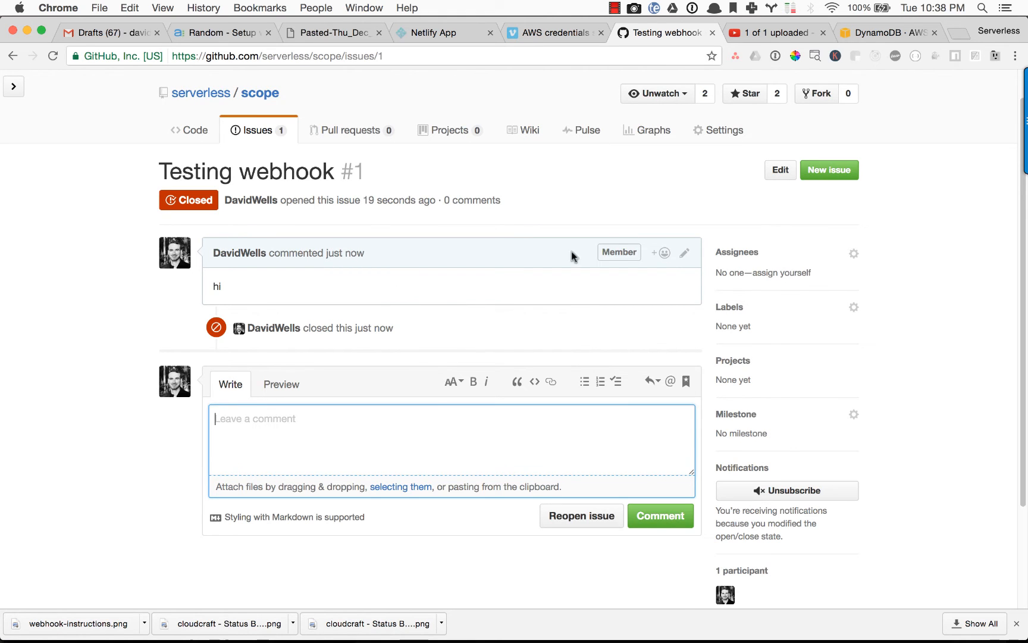
left_click(878, 34)
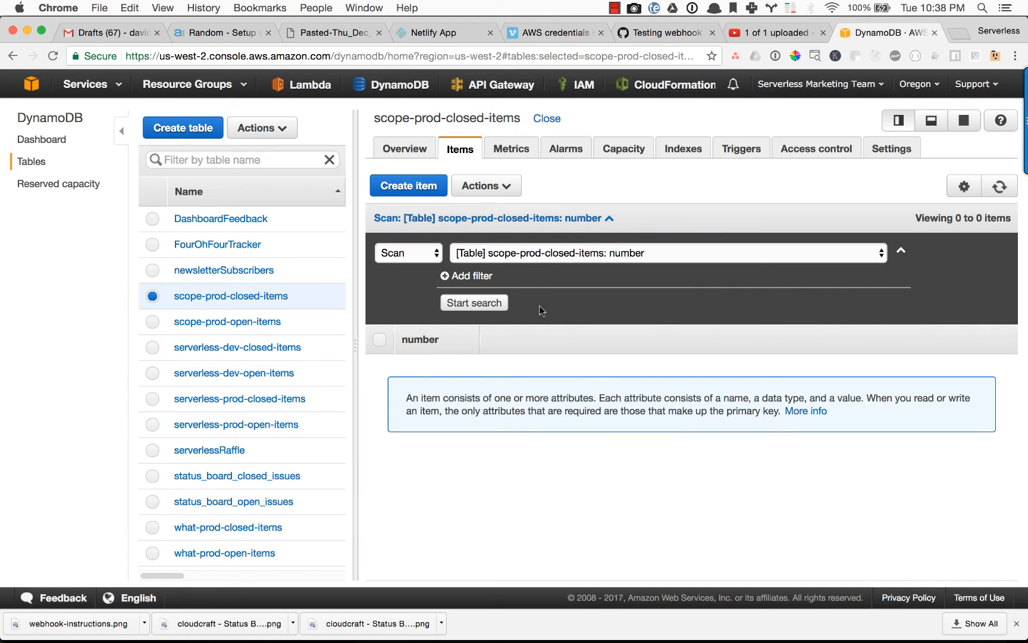
left_click(227, 321)
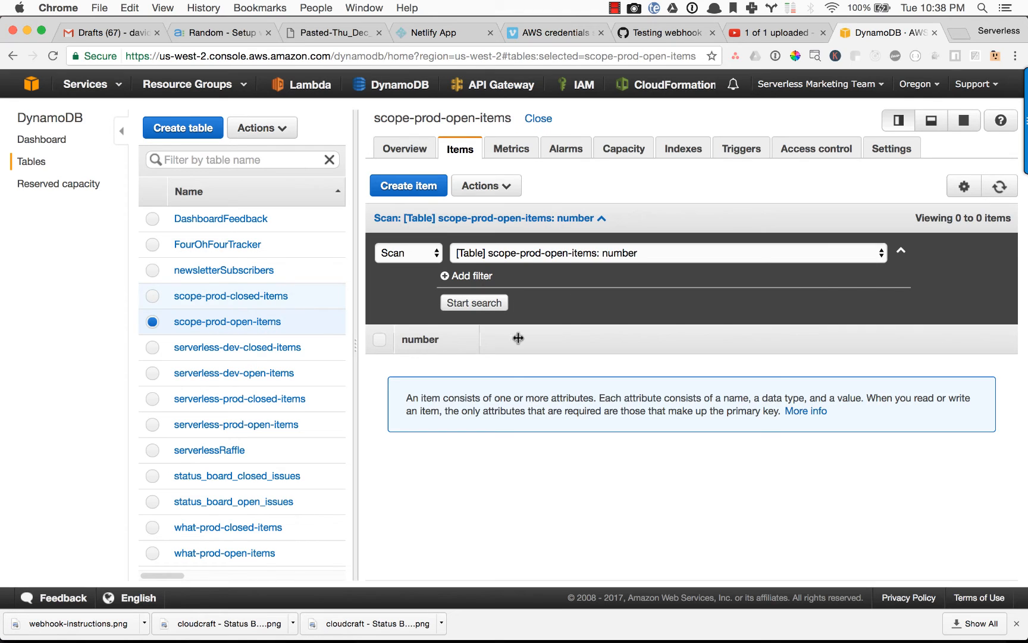
left_click(230, 296)
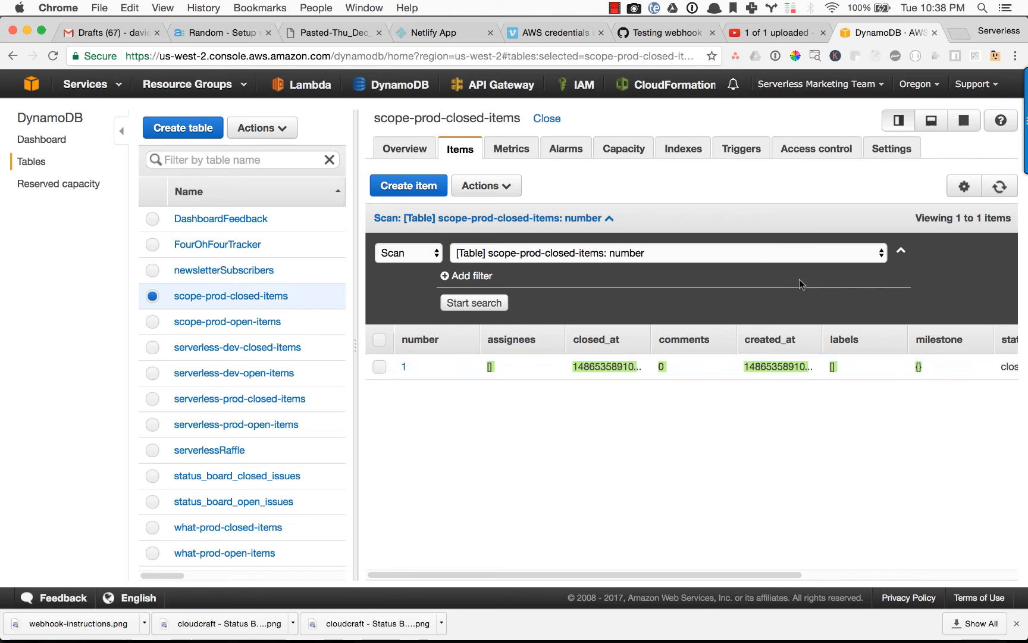
left_click(664, 33)
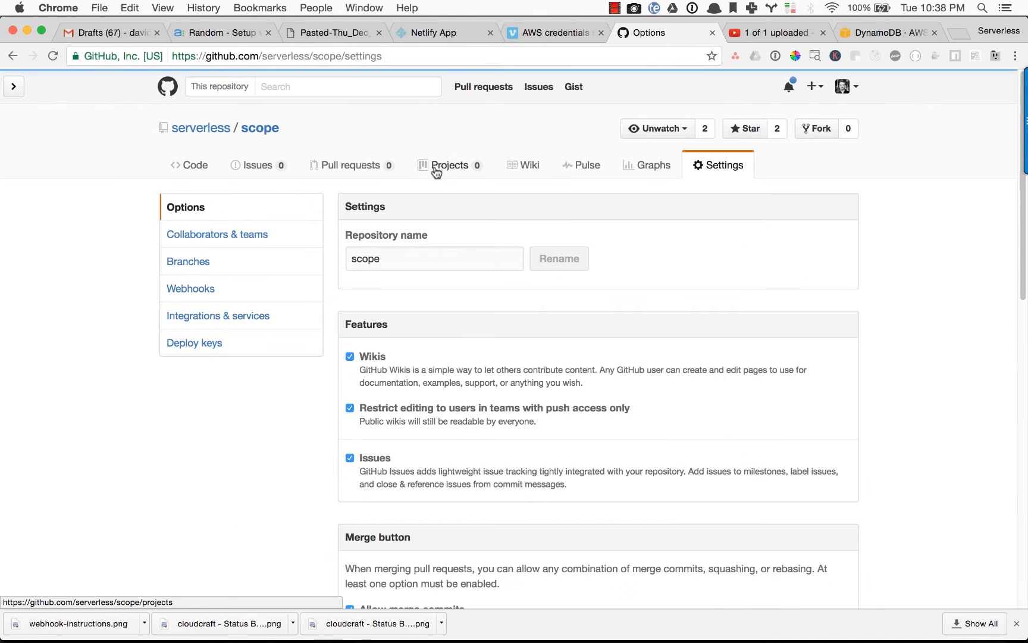
- Go to repository Settings > Webhooks and edit the existing AWS webhook entry
scroll("down", 3)
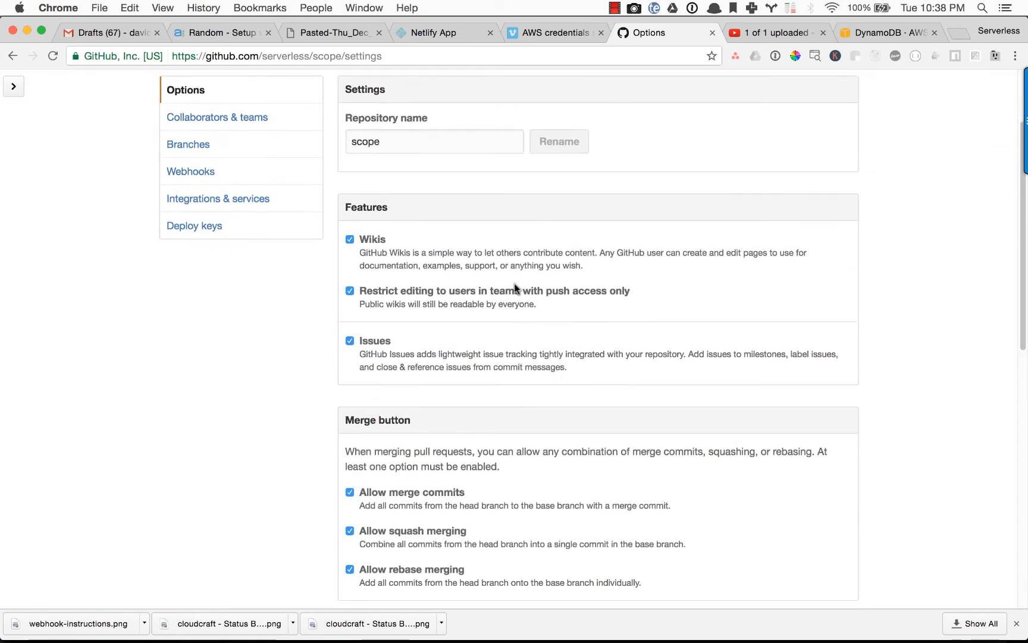
scroll("down", 3)
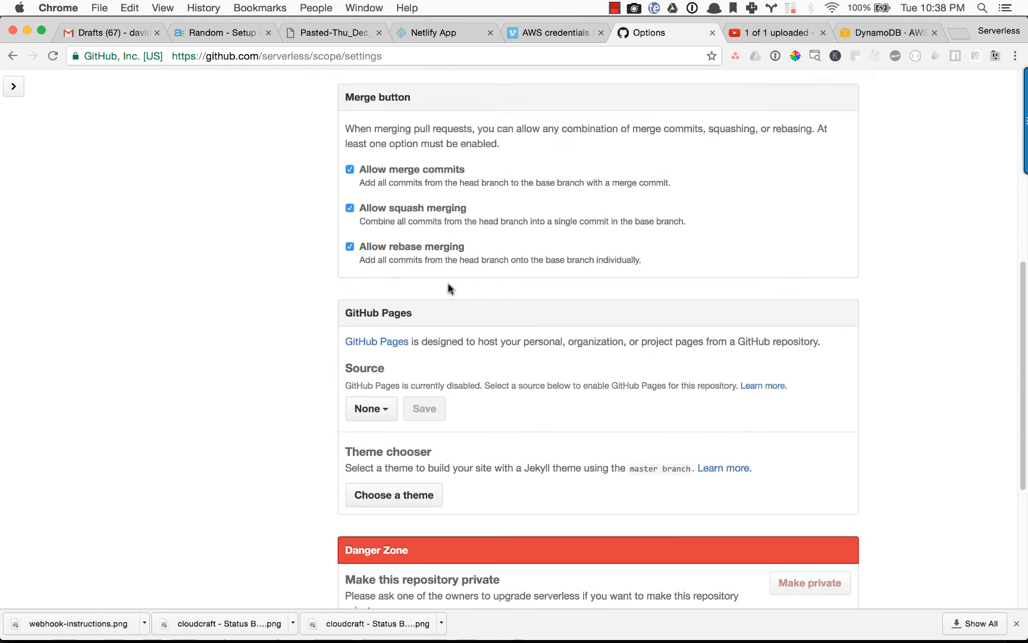
left_click(197, 288)
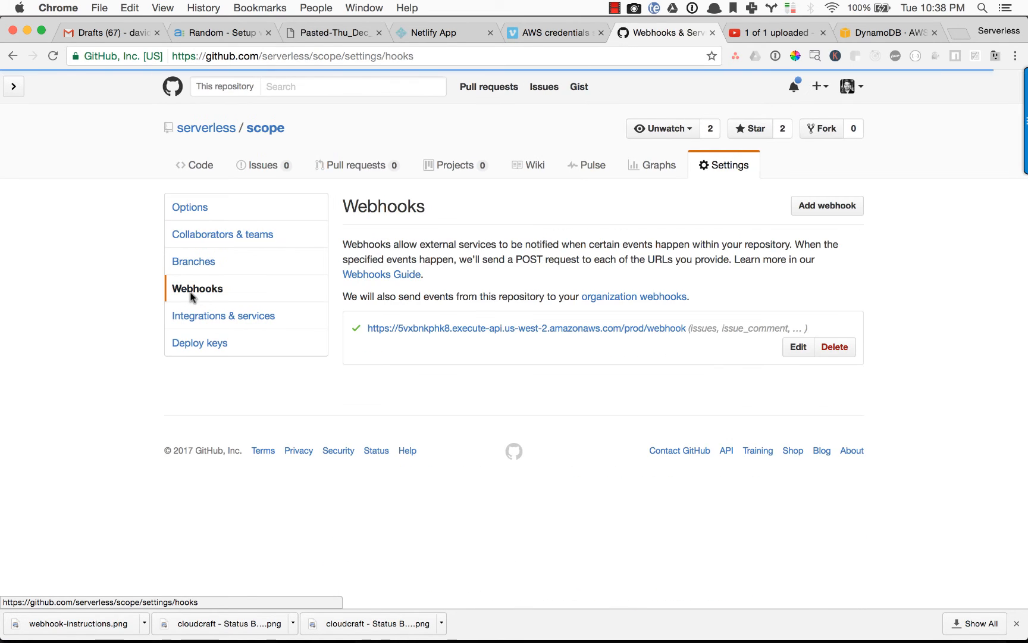
mouse_move(762, 349)
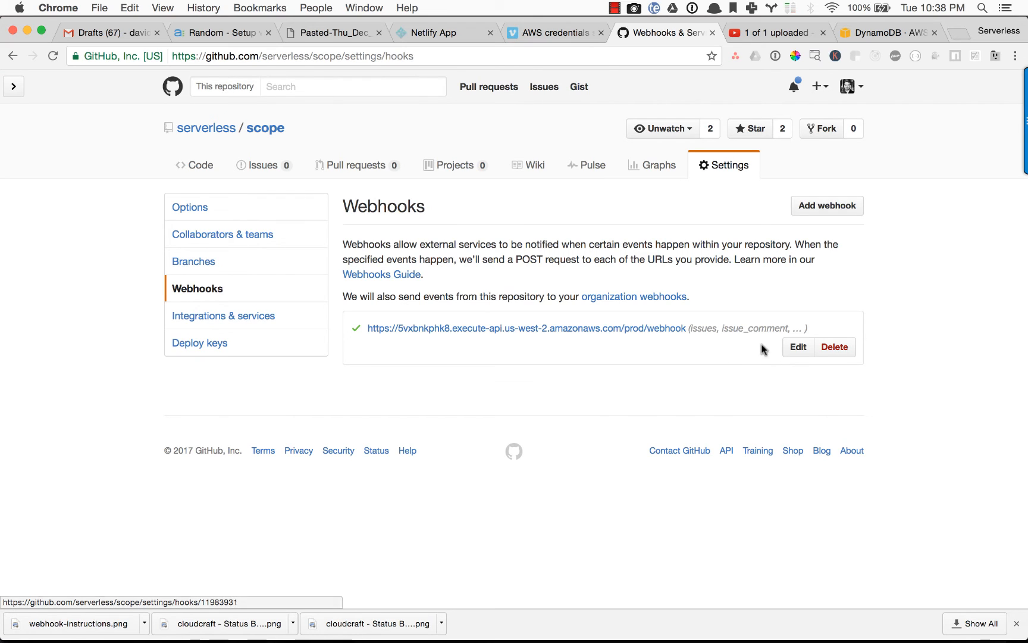
left_click(519, 328)
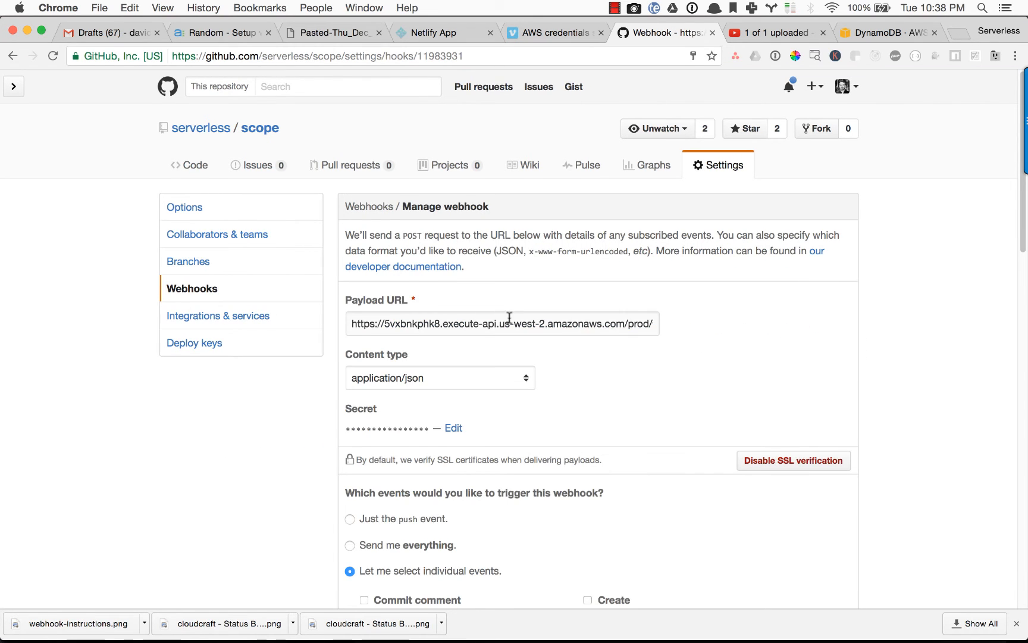
scroll("down", 3)
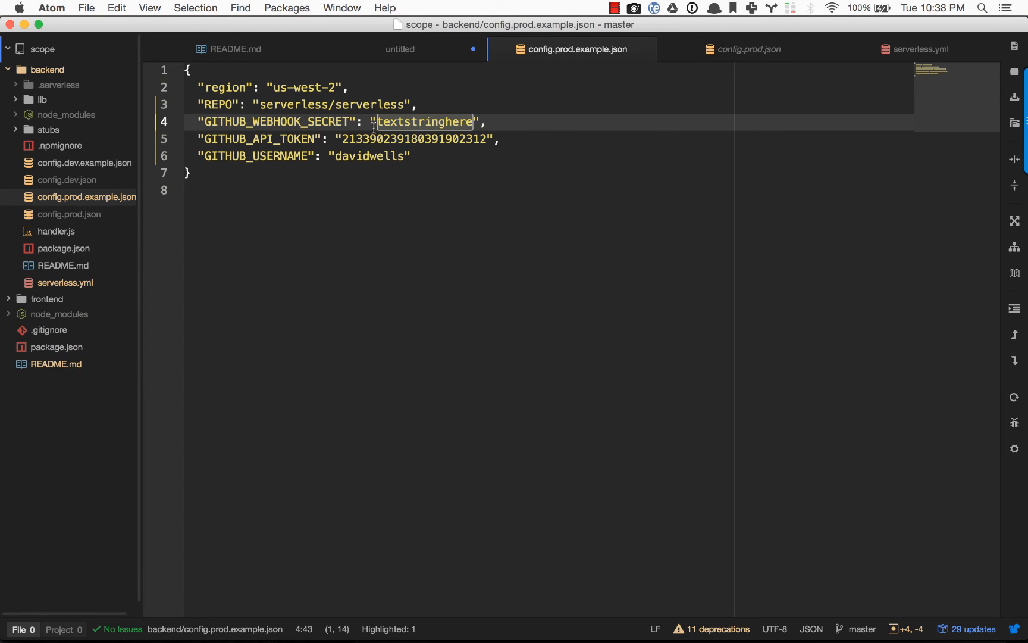
- Change the GITHUB_WEBHOOK_SECRET value in config.prod.example.json and run sls deploy in iTerm2
left_click(458, 195)
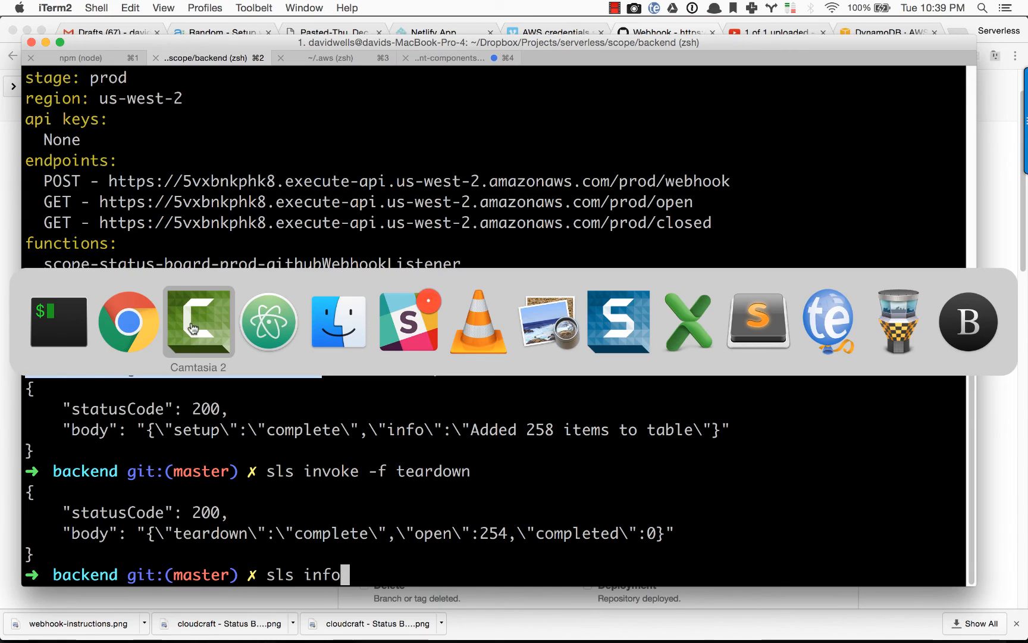
left_click(197, 321)
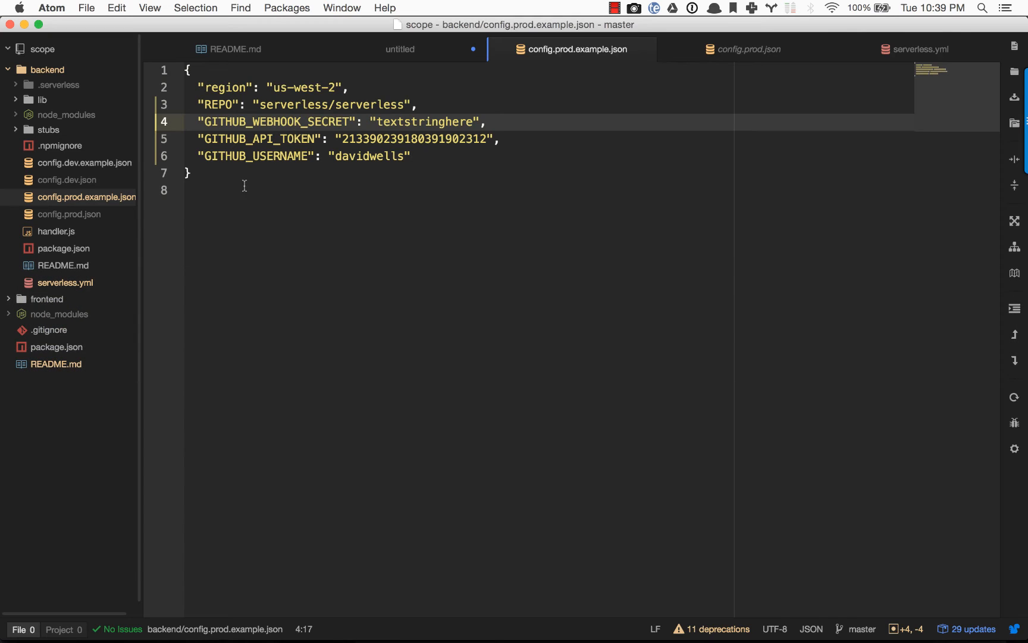
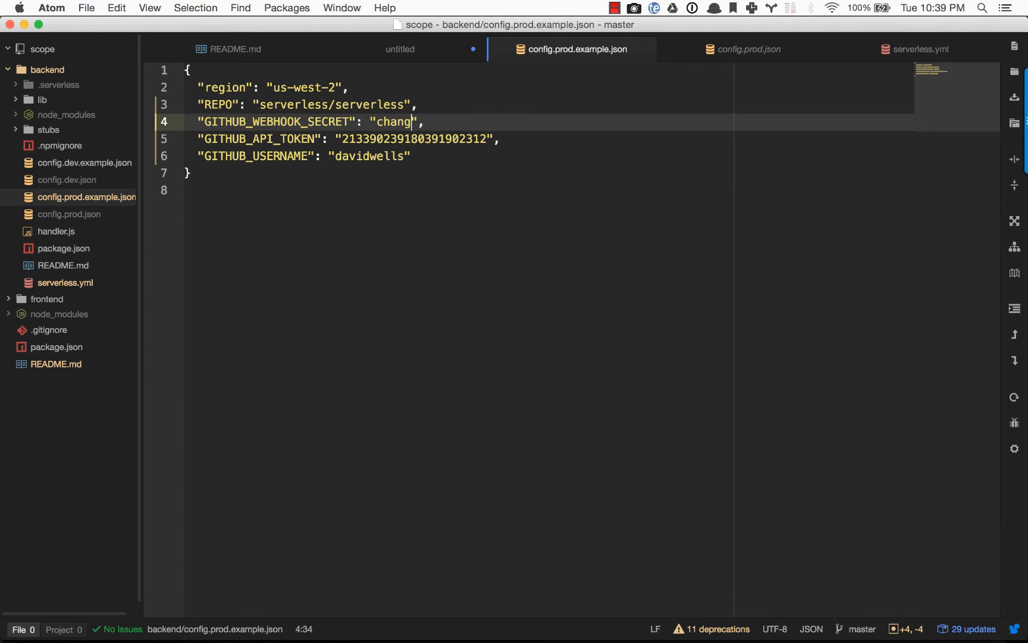
key("cmd+tab")
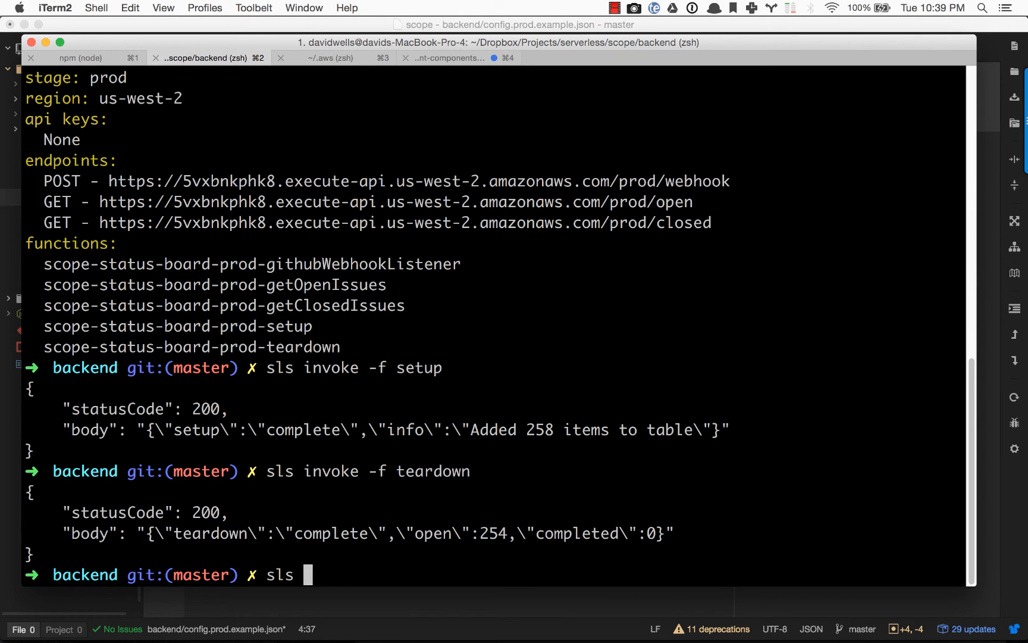
type("deplo")
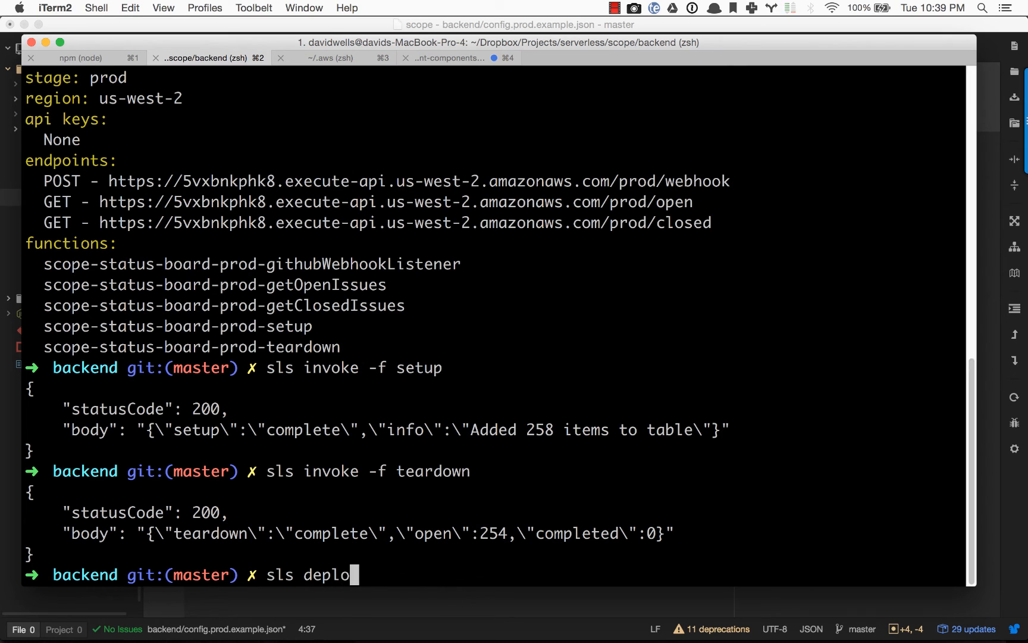
type("y")
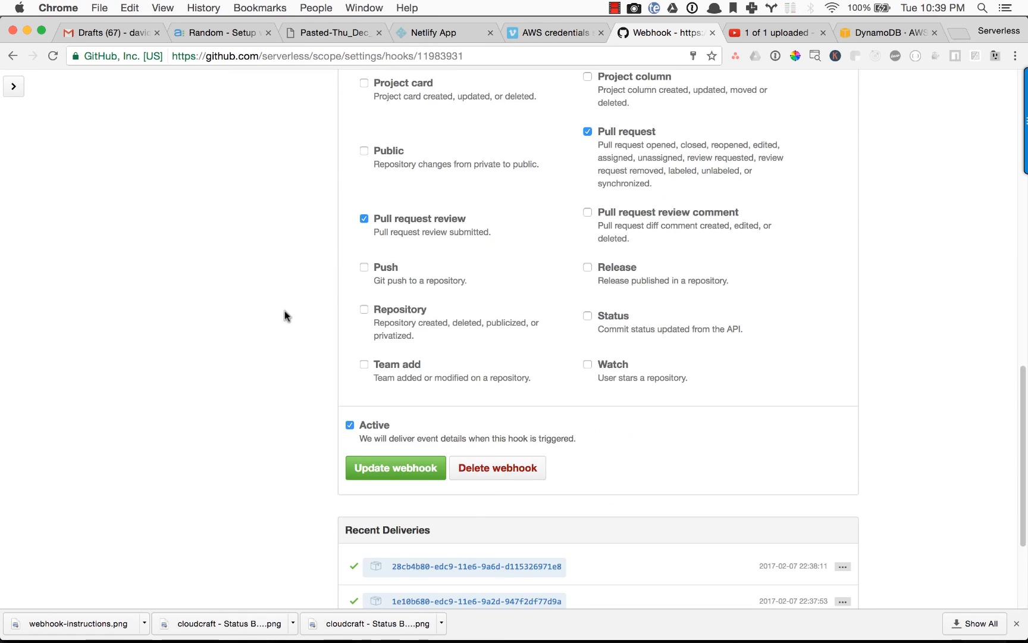
- Expand the latest Recent Delivery for the closed issue and confirm its 200 response
scroll("down", 3)
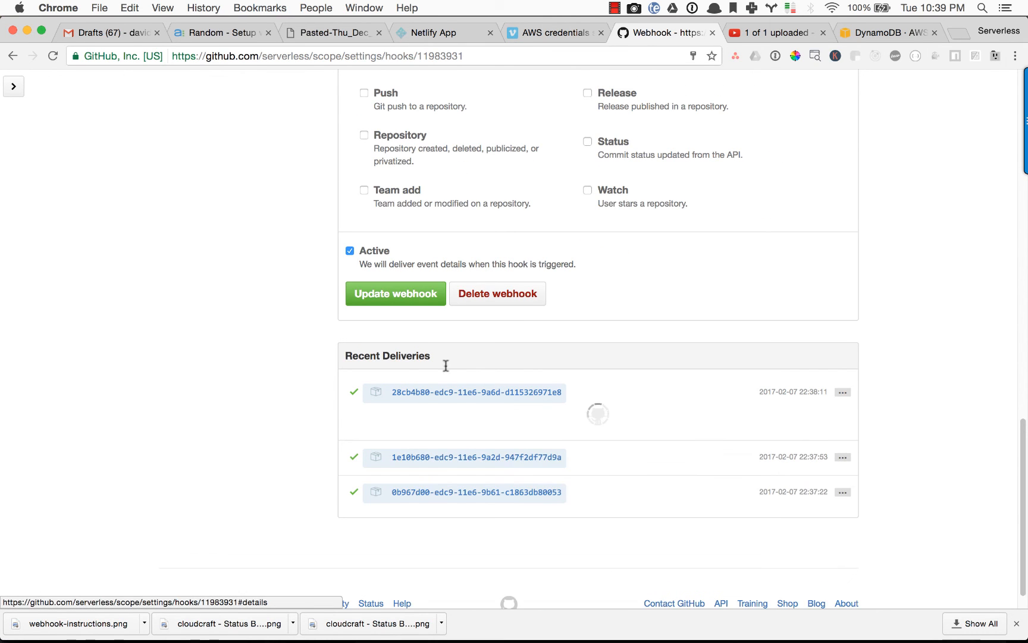
left_click(465, 392)
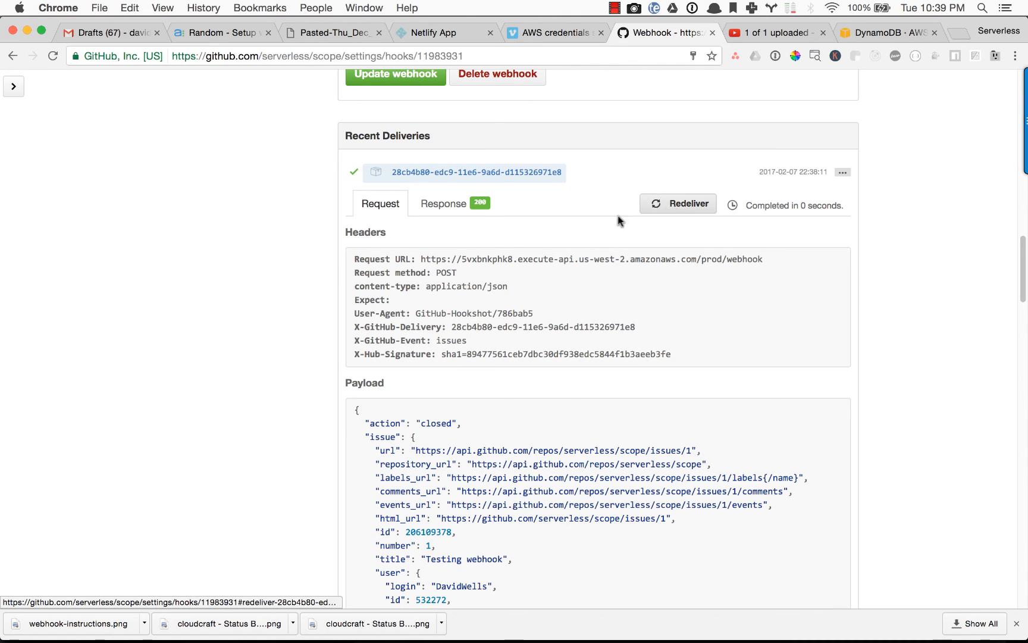
mouse_move(454, 208)
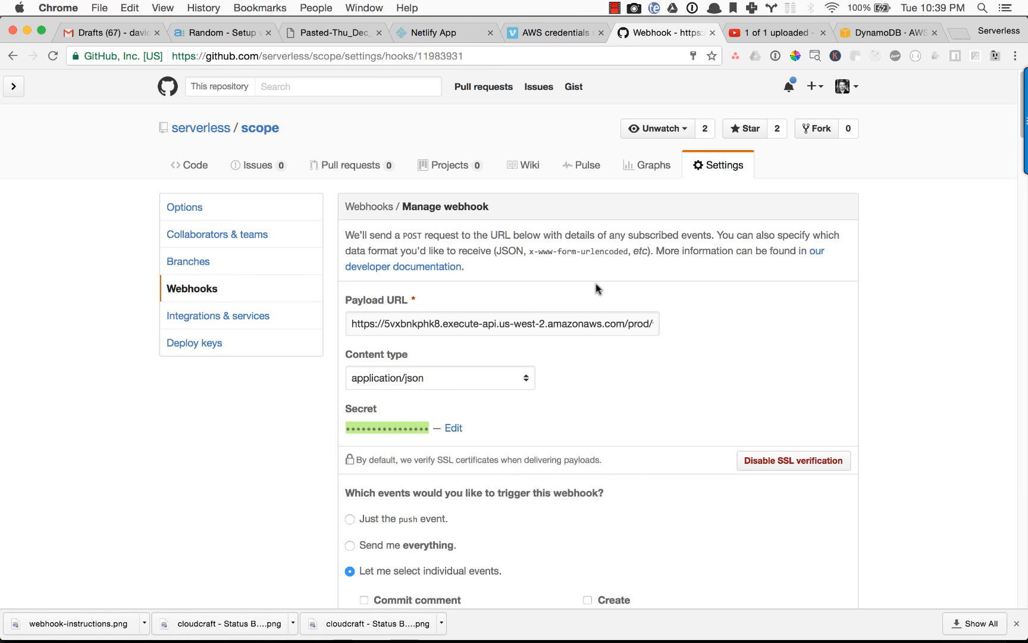
mouse_move(720, 85)
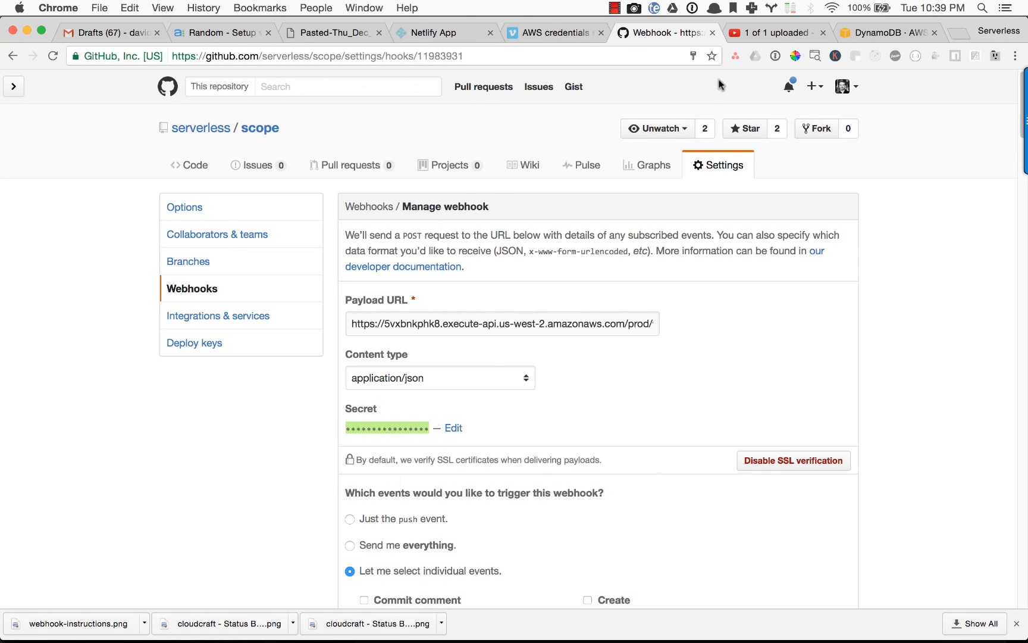
mouse_move(452, 274)
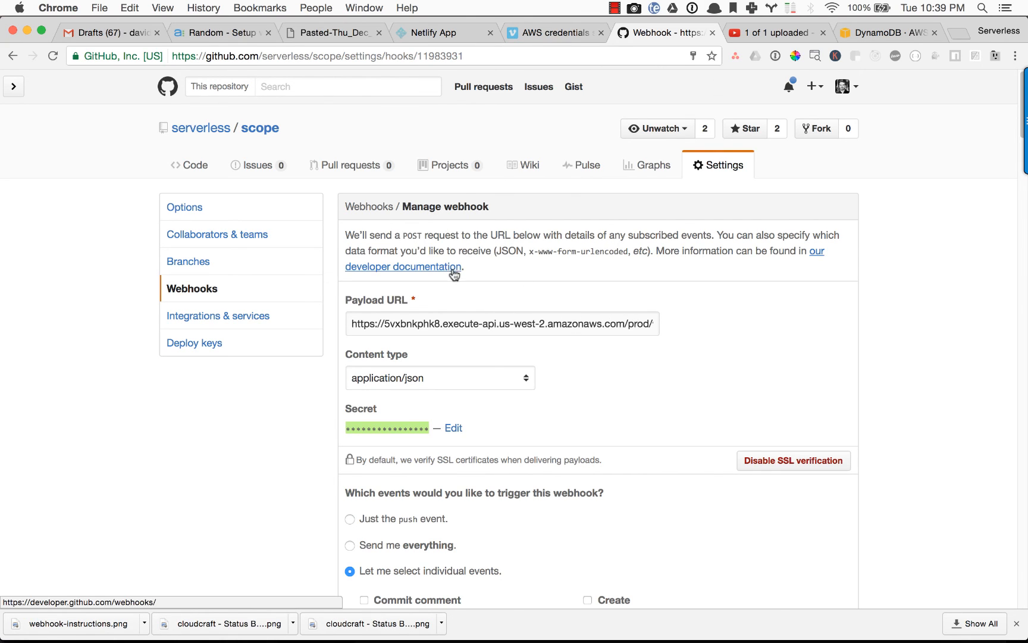